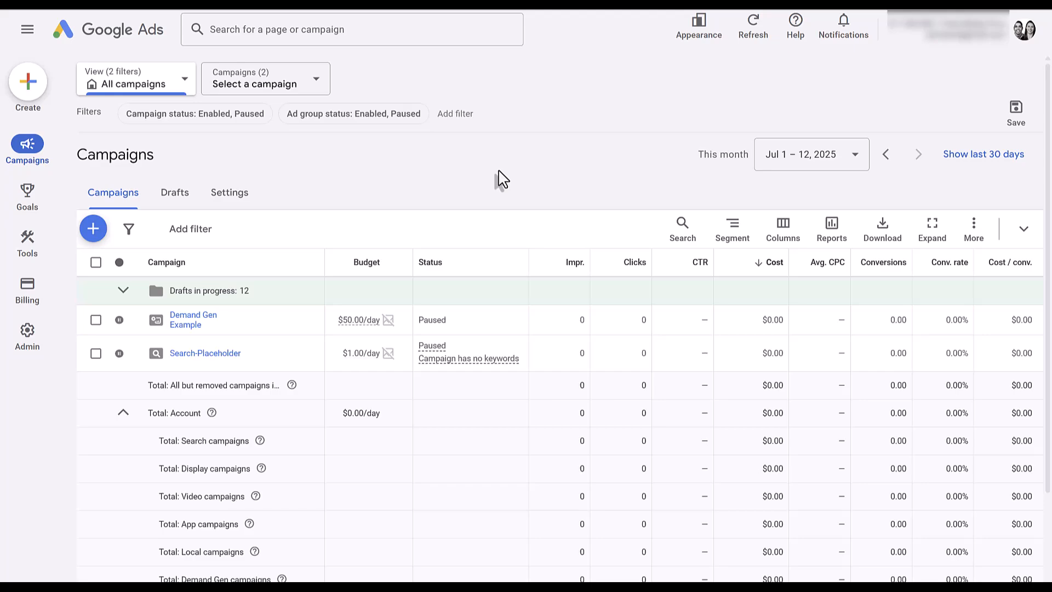
pyautogui.moveTo(497, 184)
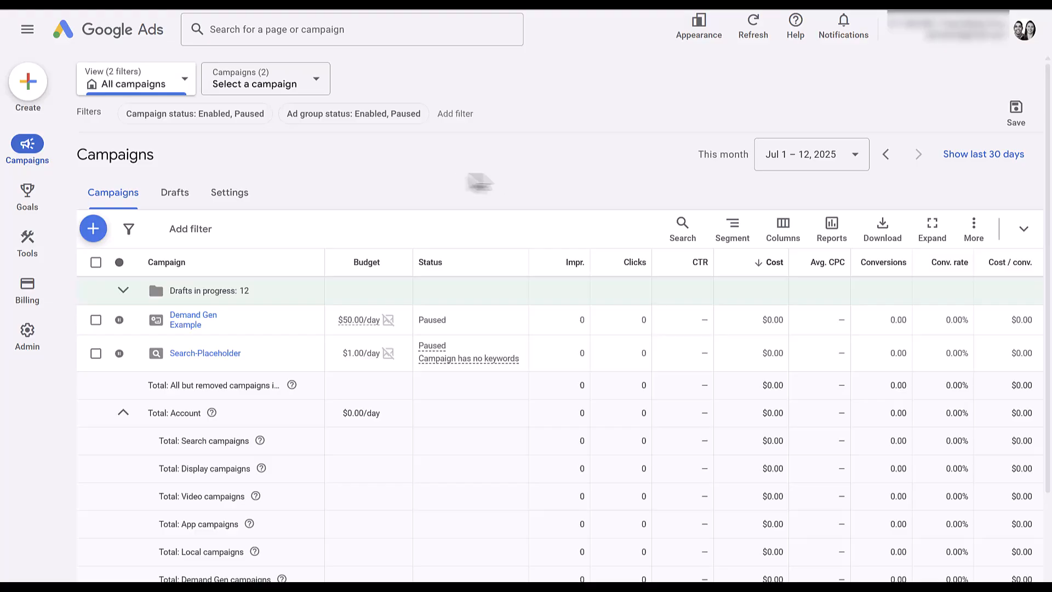
# Go from Campaigns to the Assets page listing the account's structured snippets, promotion and message.
pyautogui.click(26, 148)
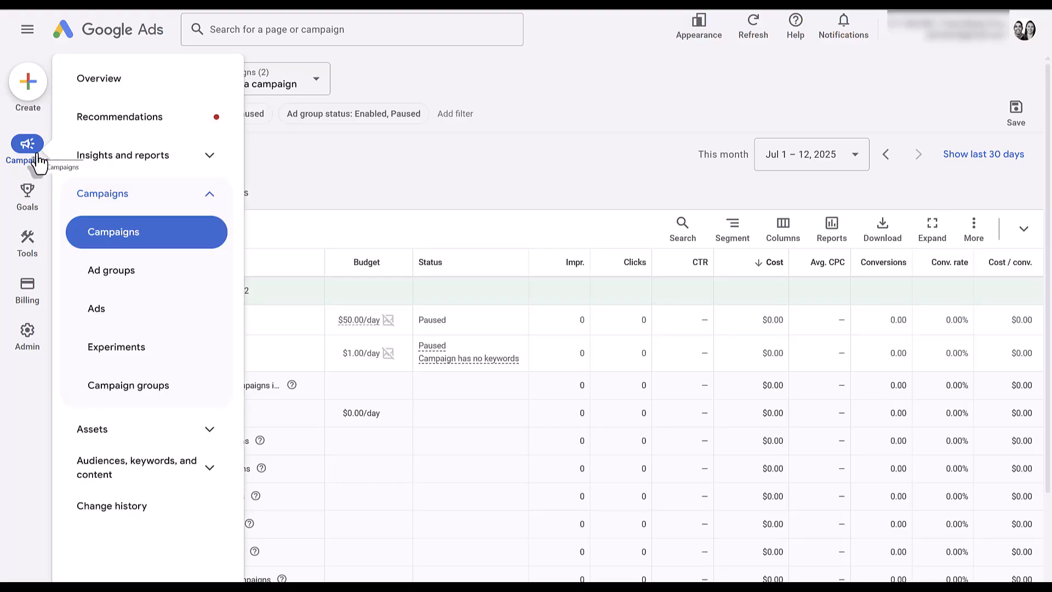
pyautogui.moveTo(162, 442)
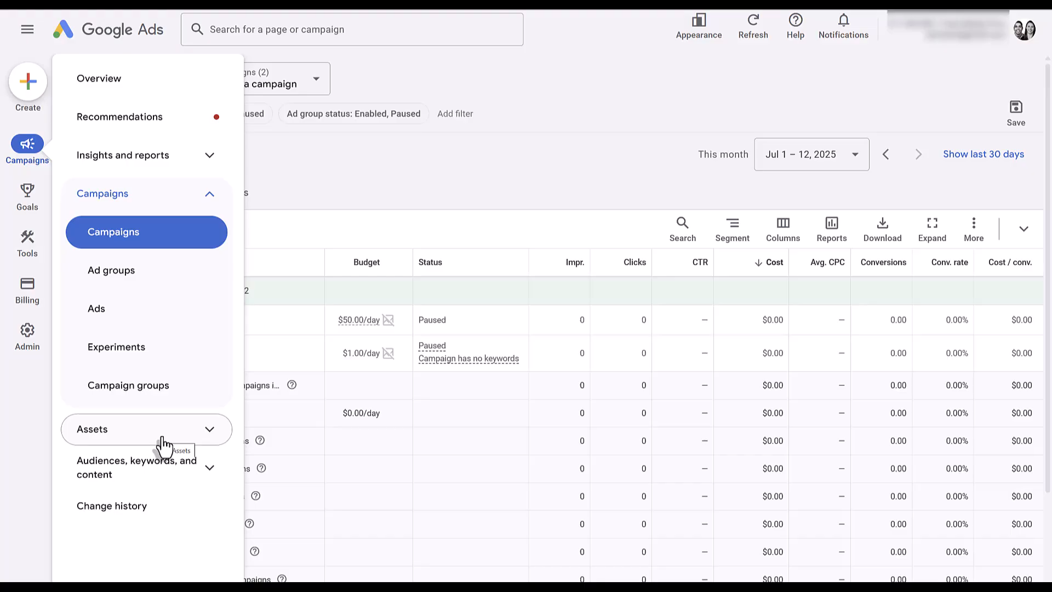
pyautogui.click(92, 428)
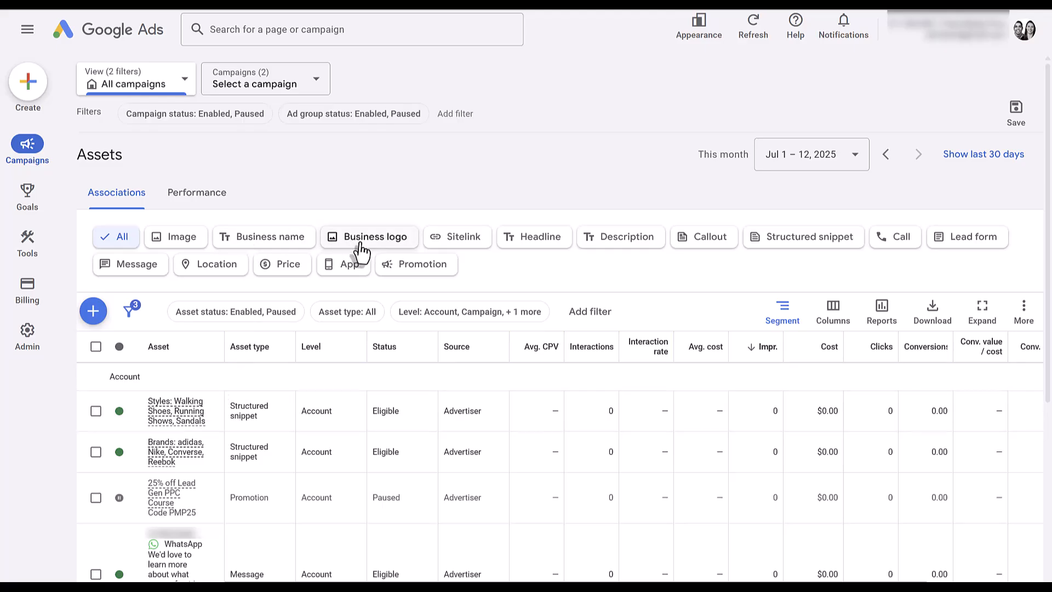
pyautogui.moveTo(430, 201)
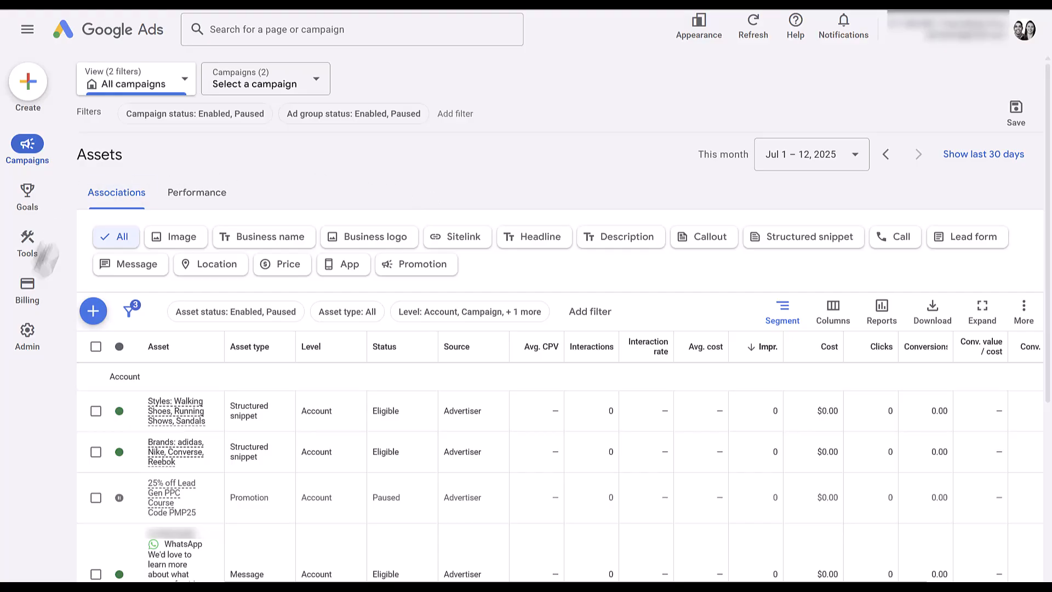
# Show Advertiser verification under Billing and review its three completed tasks.
pyautogui.click(26, 288)
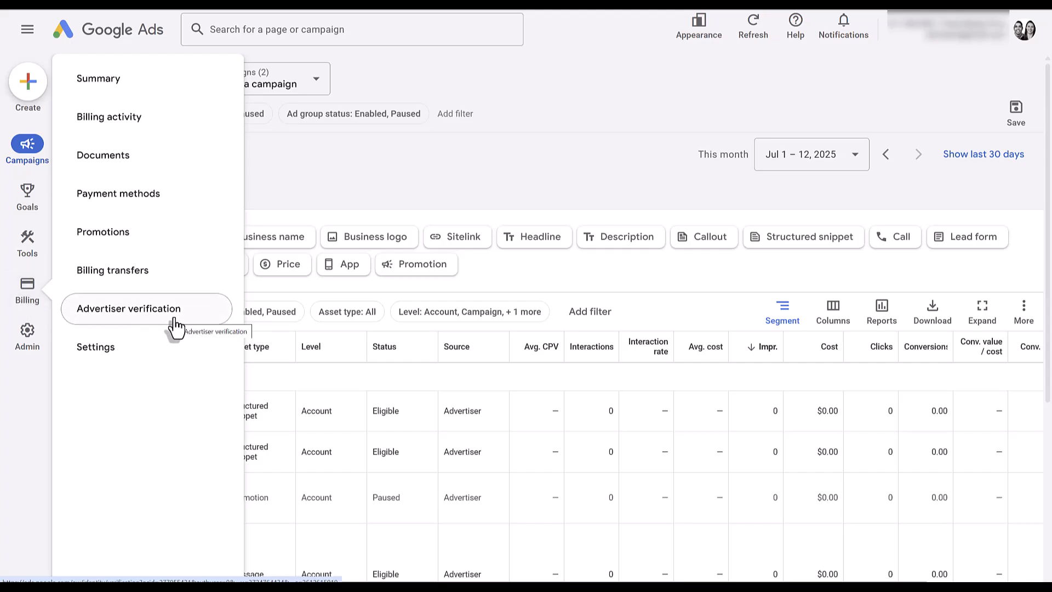
pyautogui.click(128, 309)
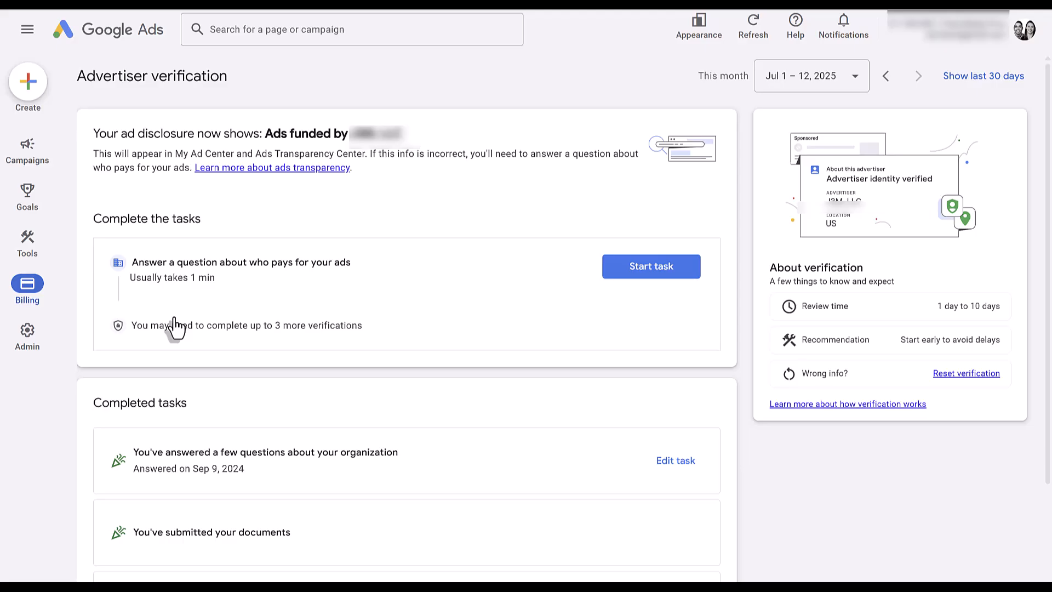
pyautogui.moveTo(474, 287)
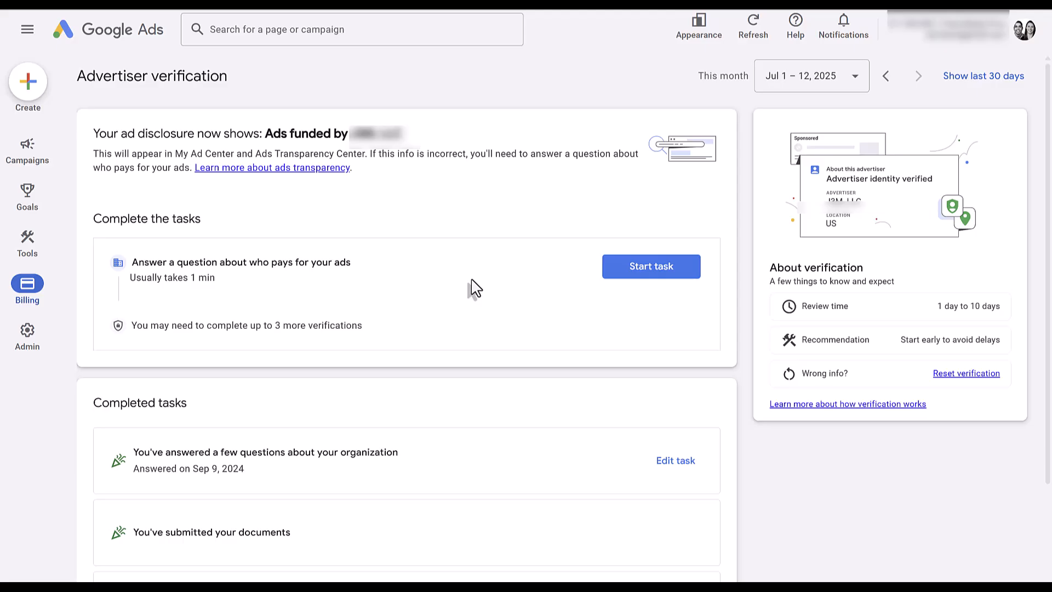
pyautogui.scroll(-3)
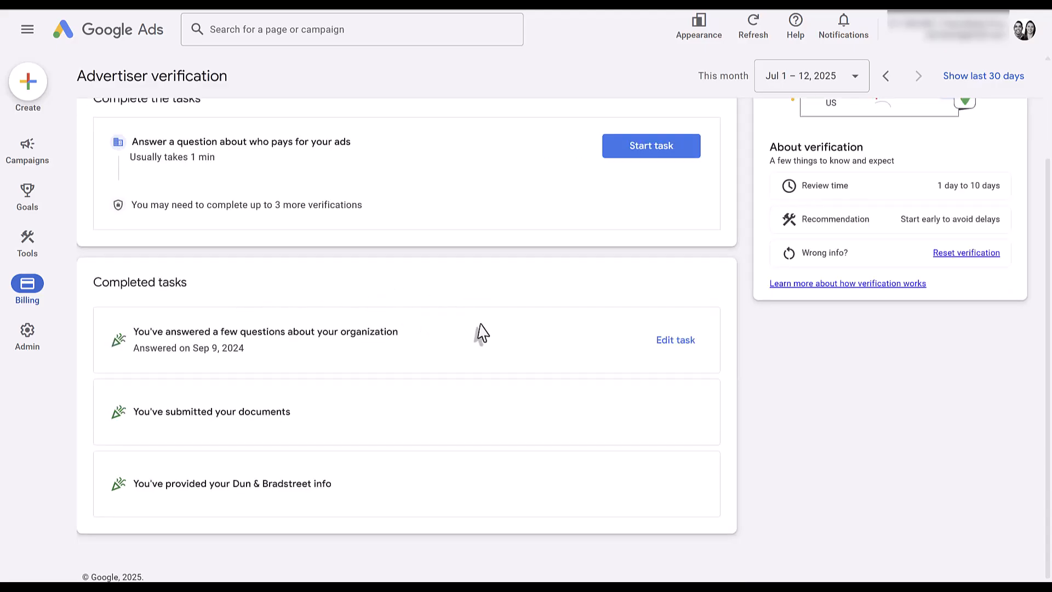
pyautogui.moveTo(557, 423)
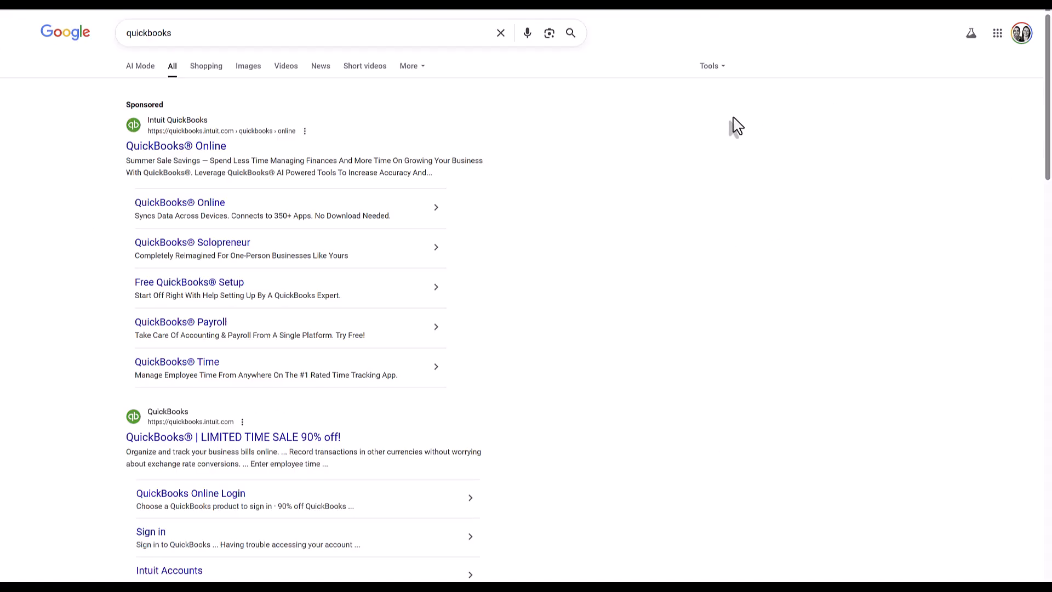
pyautogui.moveTo(90, 139)
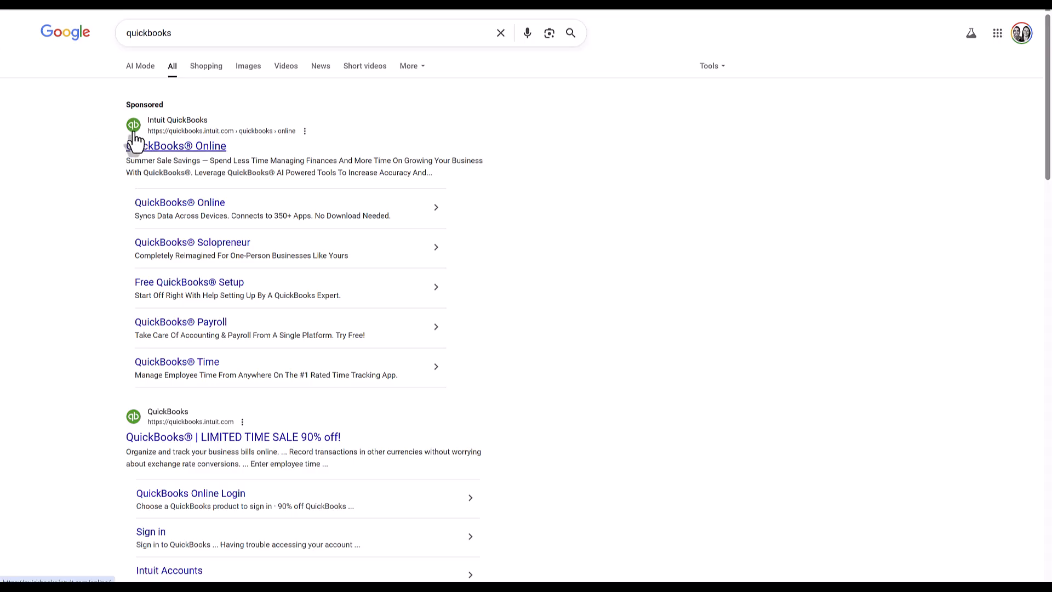
pyautogui.moveTo(250, 132)
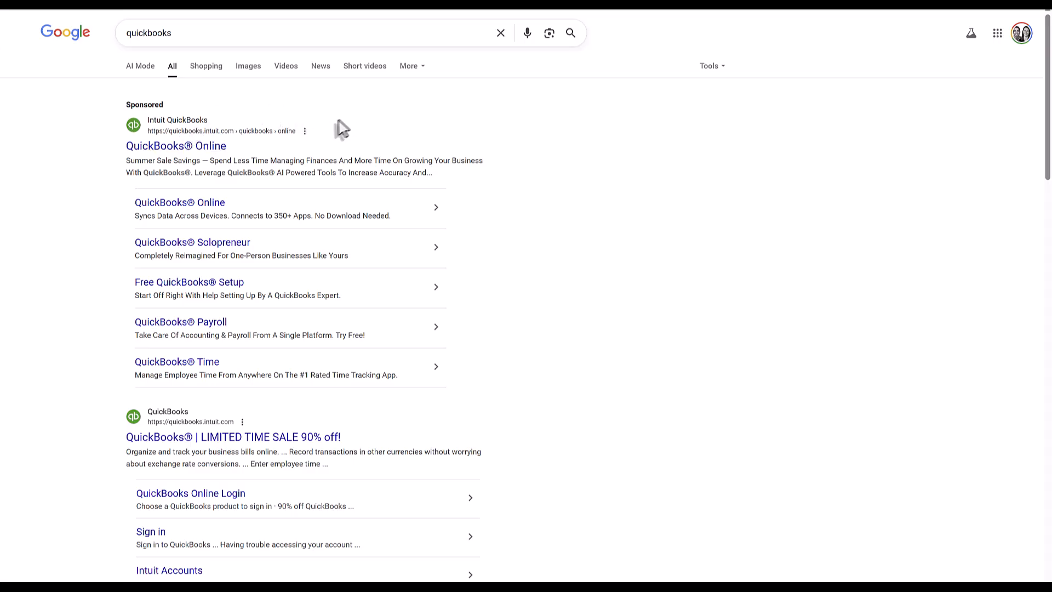
pyautogui.moveTo(307, 143)
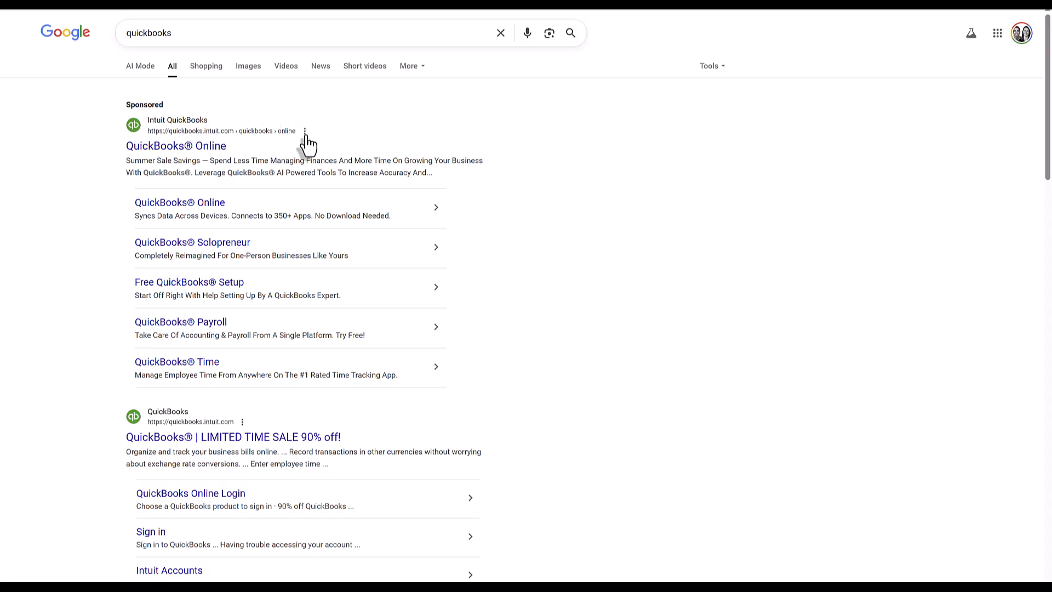
pyautogui.moveTo(304, 131)
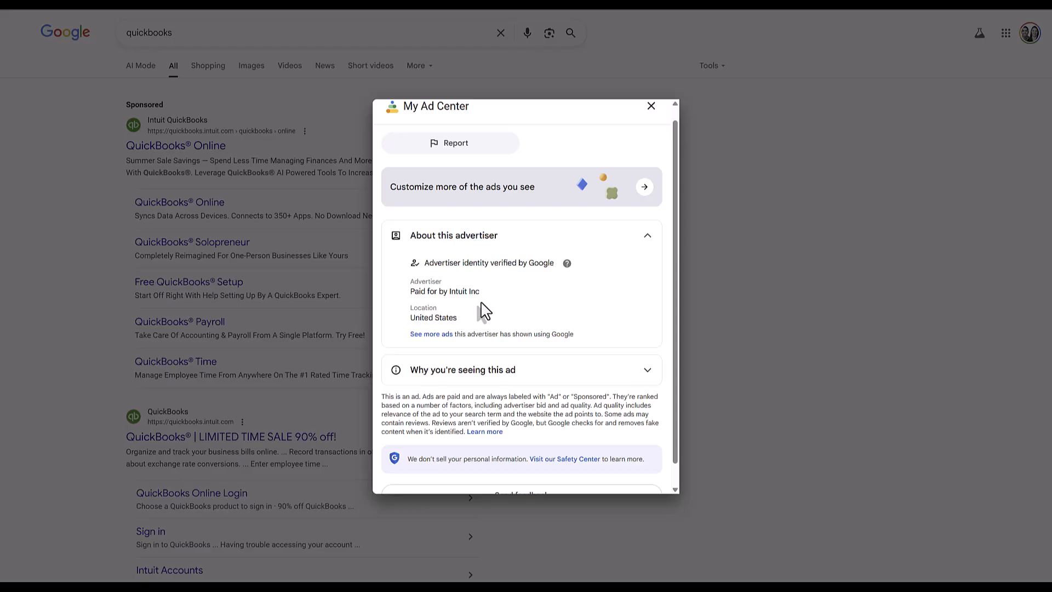
# View the sponsored QuickBooks ad's My Ad Center details, paid for by Intuit Inc in the United States.
pyautogui.click(649, 107)
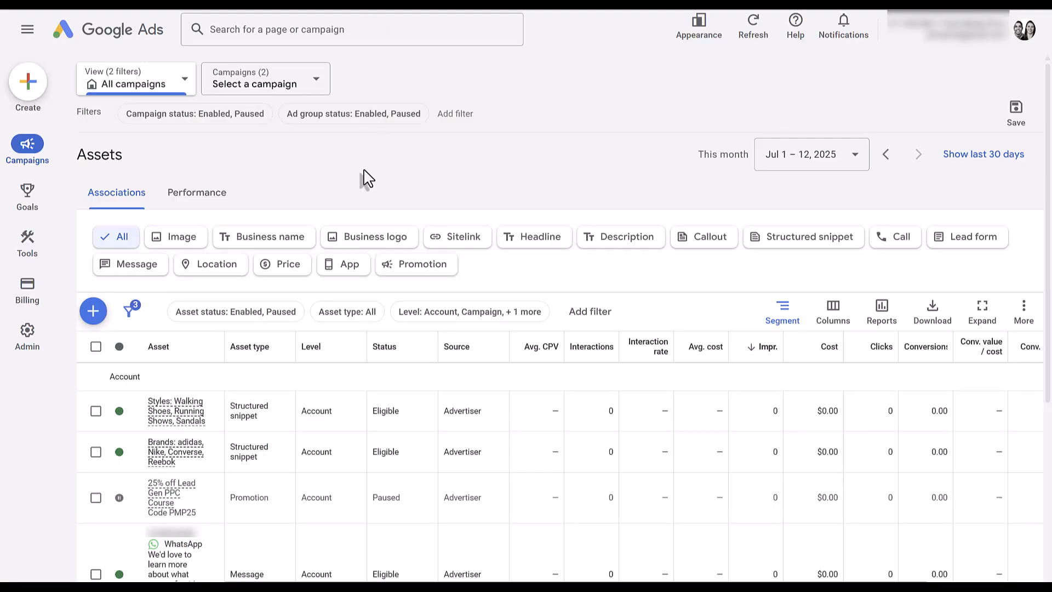
pyautogui.moveTo(297, 195)
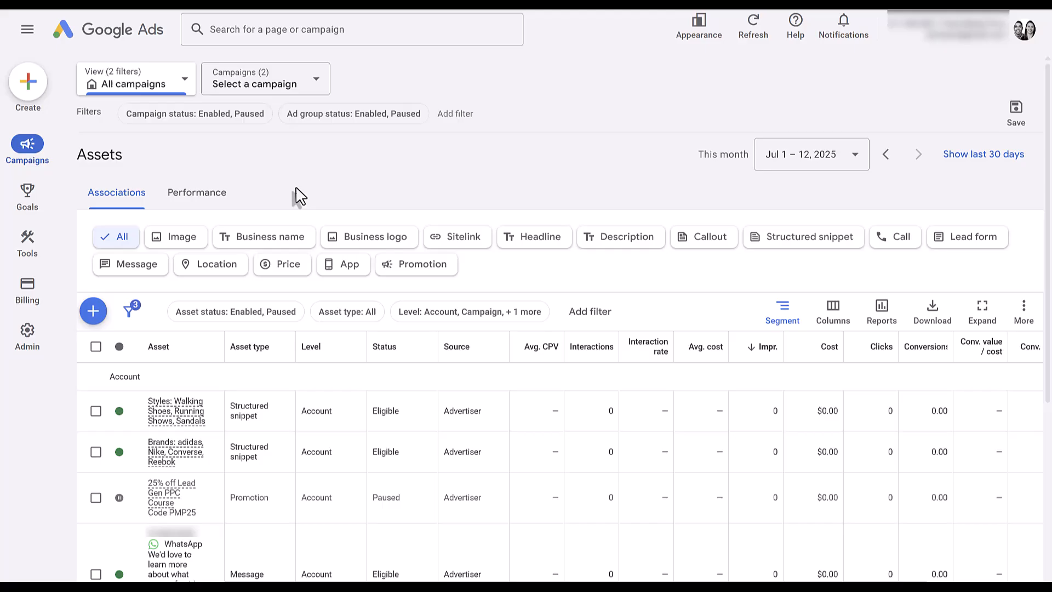
pyautogui.moveTo(264, 237)
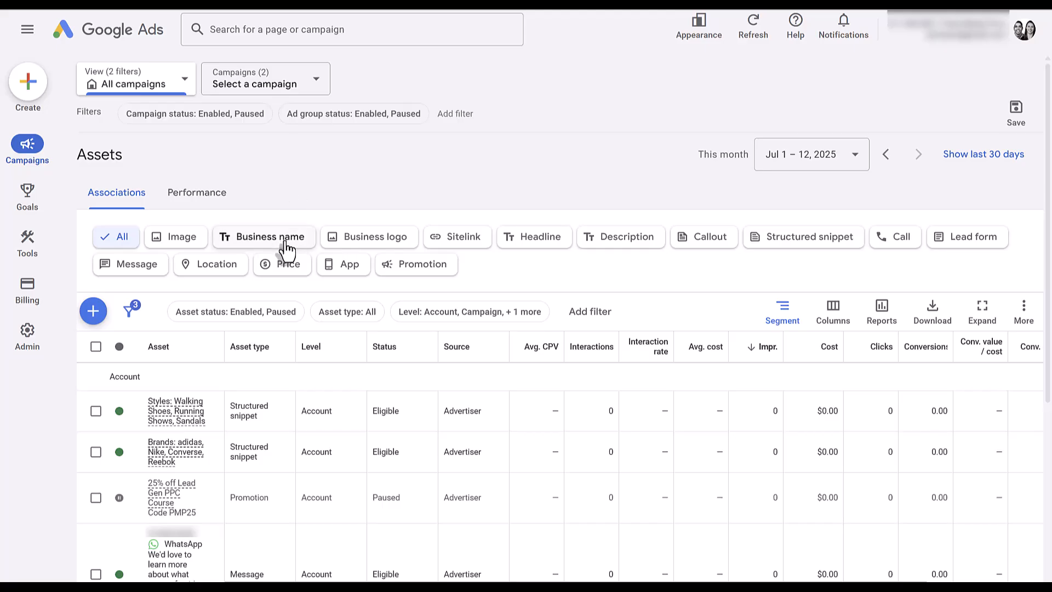
# Filter to business name assets and start a new one, checking where it can apply.
pyautogui.click(257, 237)
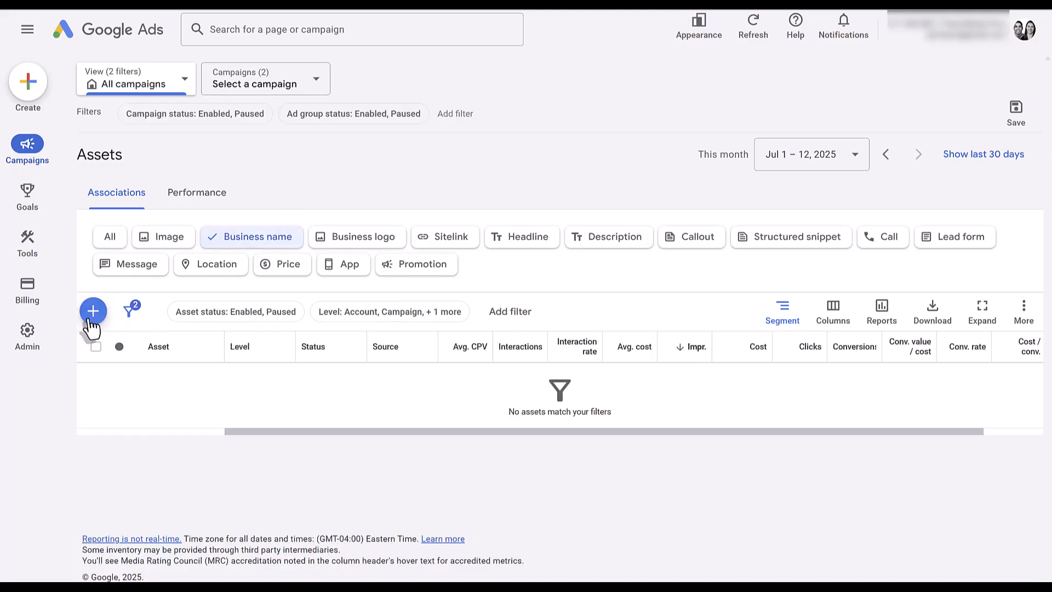
pyautogui.click(92, 310)
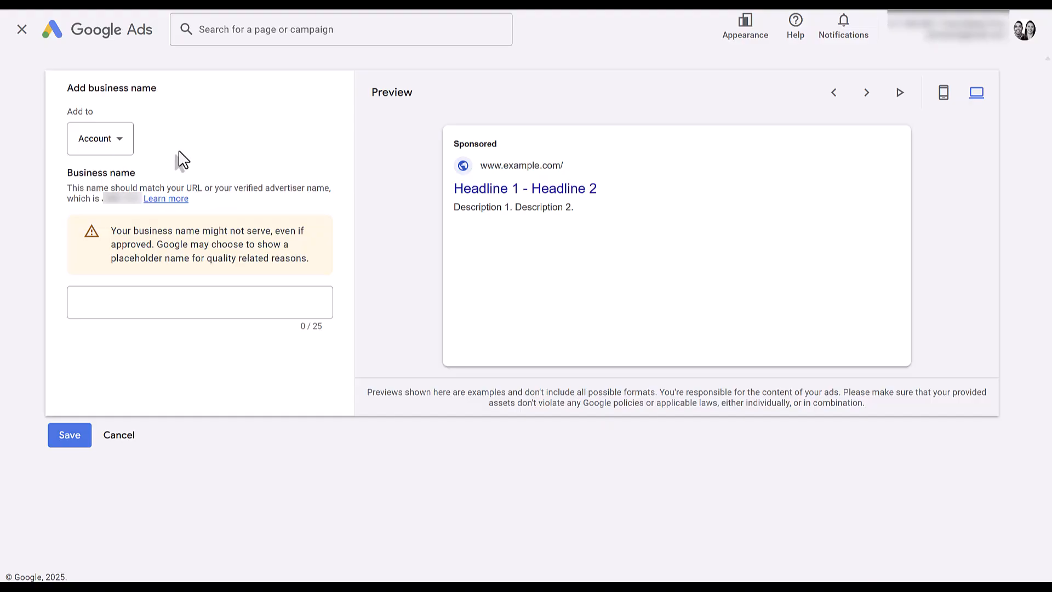
pyautogui.moveTo(119, 145)
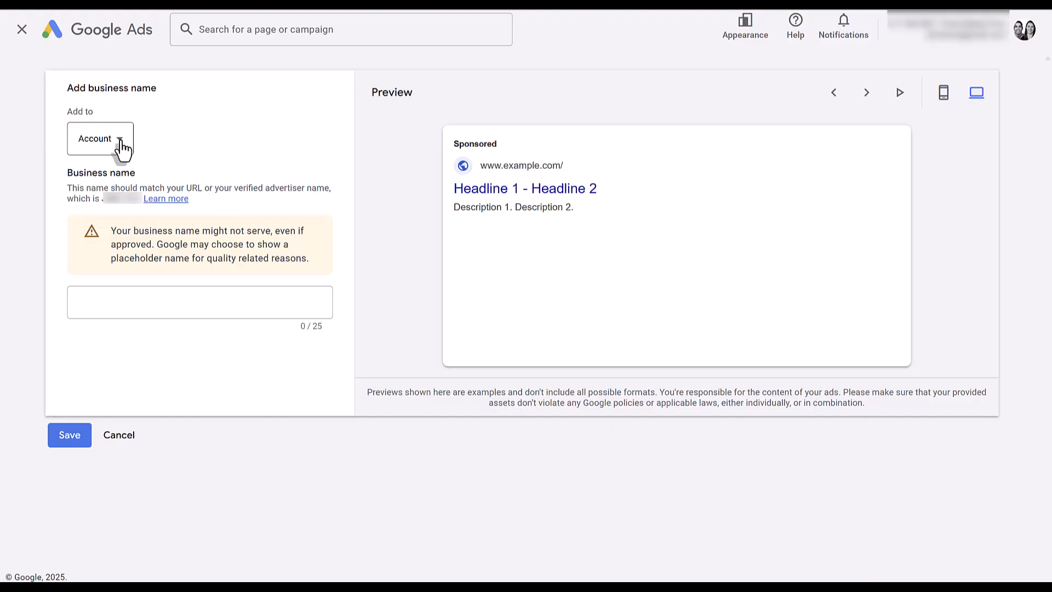
pyautogui.click(99, 139)
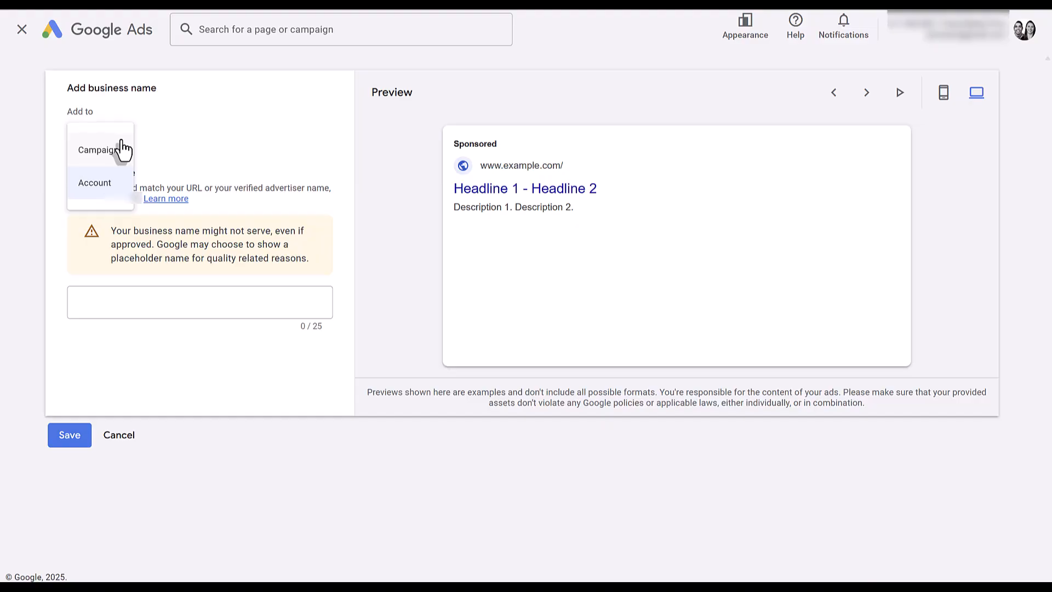
pyautogui.moveTo(122, 150)
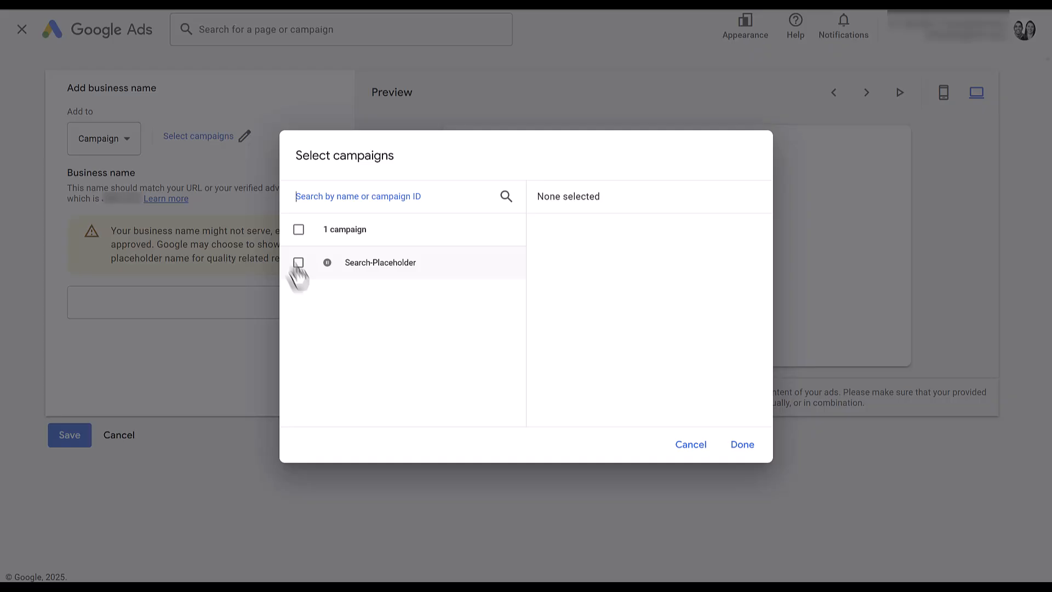
pyautogui.moveTo(324, 299)
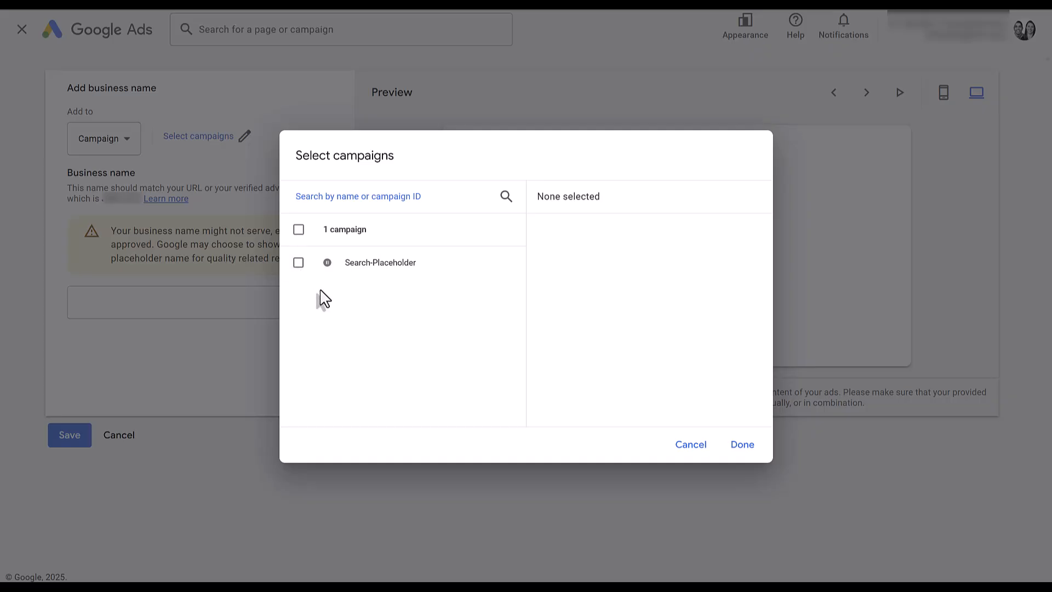
# Dismiss the campaign picker and set the business name to apply at Account level.
pyautogui.click(690, 444)
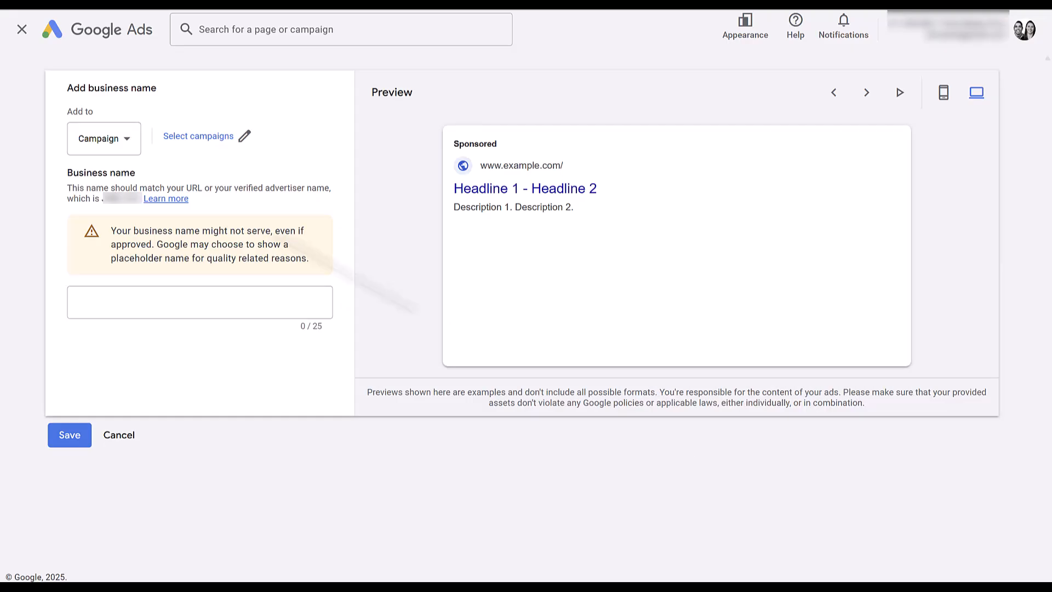
pyautogui.click(103, 138)
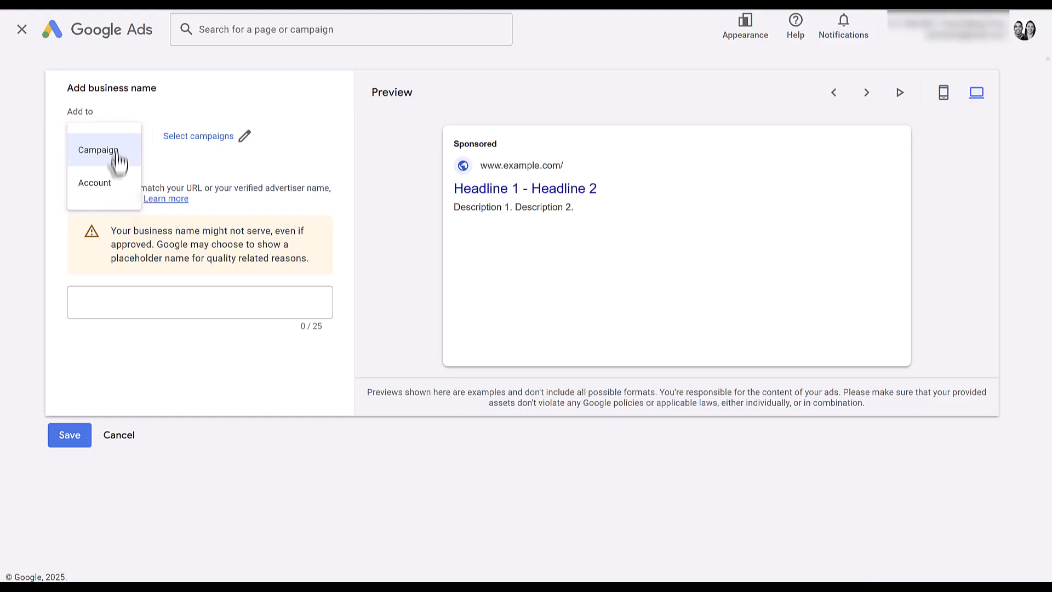
pyautogui.click(94, 183)
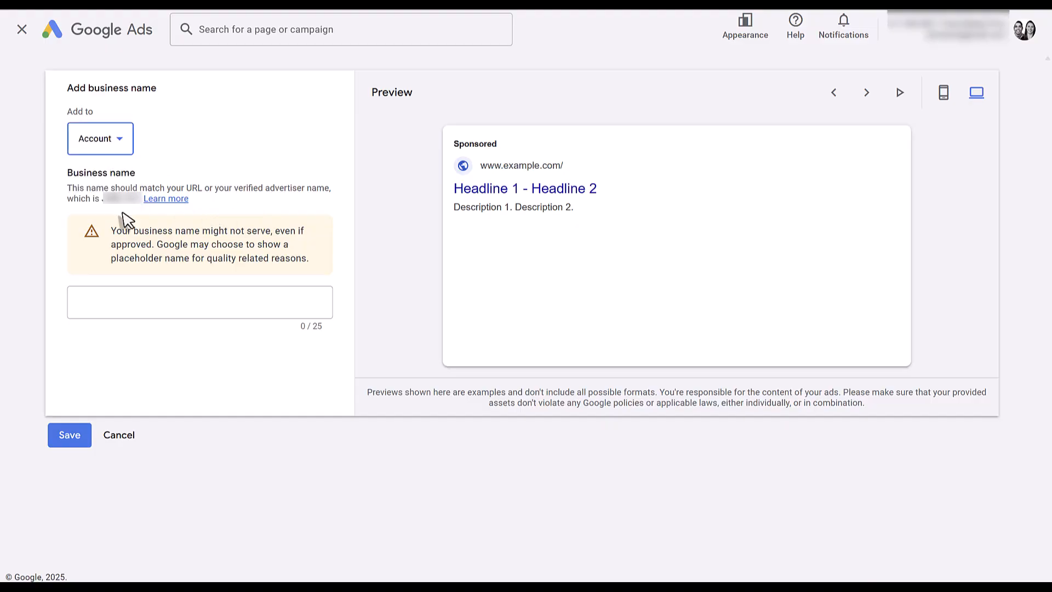
pyautogui.moveTo(254, 218)
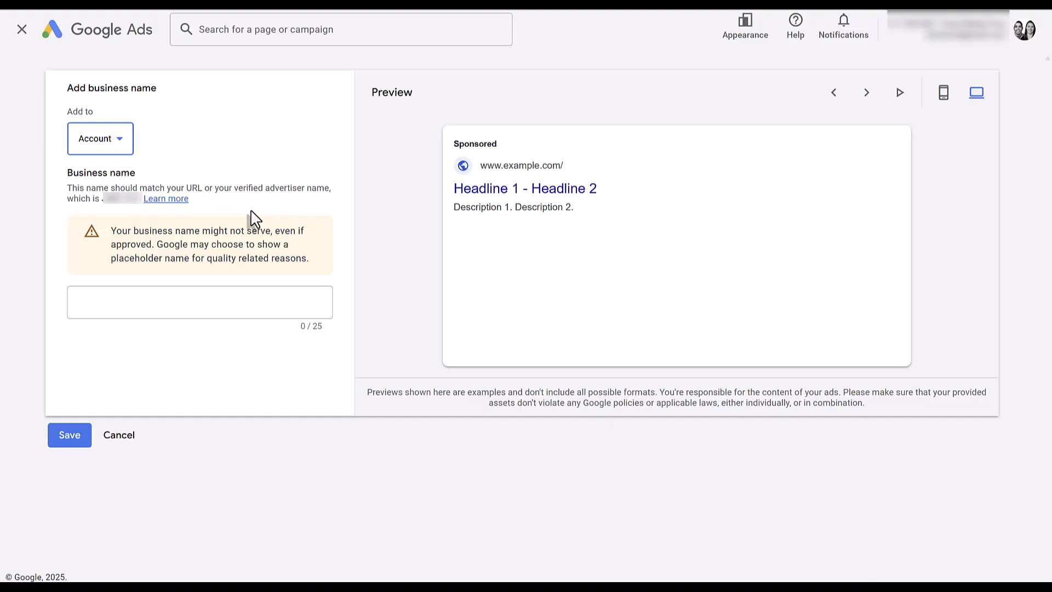
# Save 'Paid Media Pros' as the account-level business name asset.
pyautogui.click(198, 303)
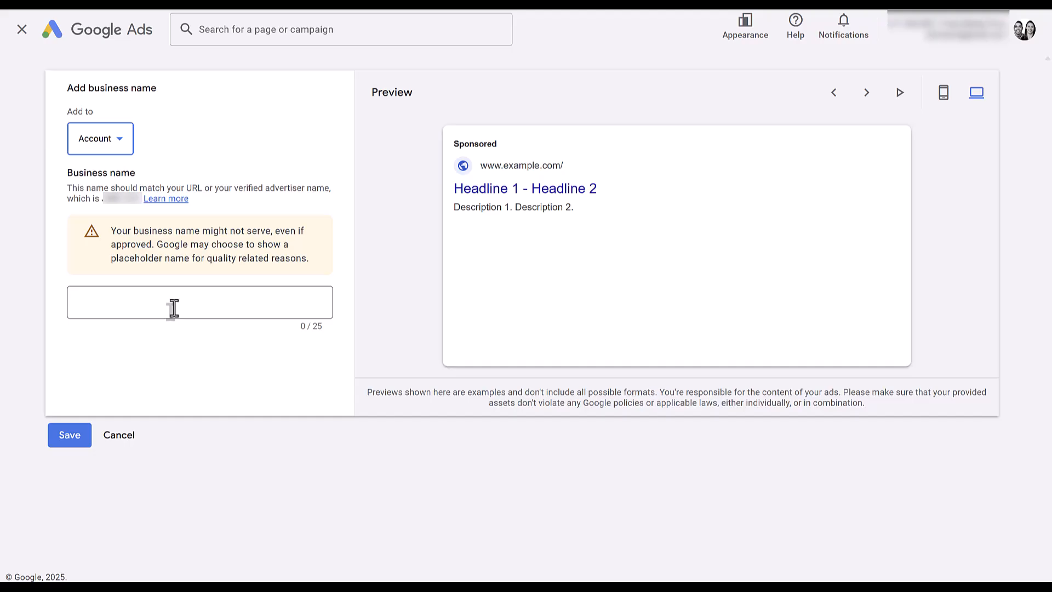
pyautogui.click(199, 303)
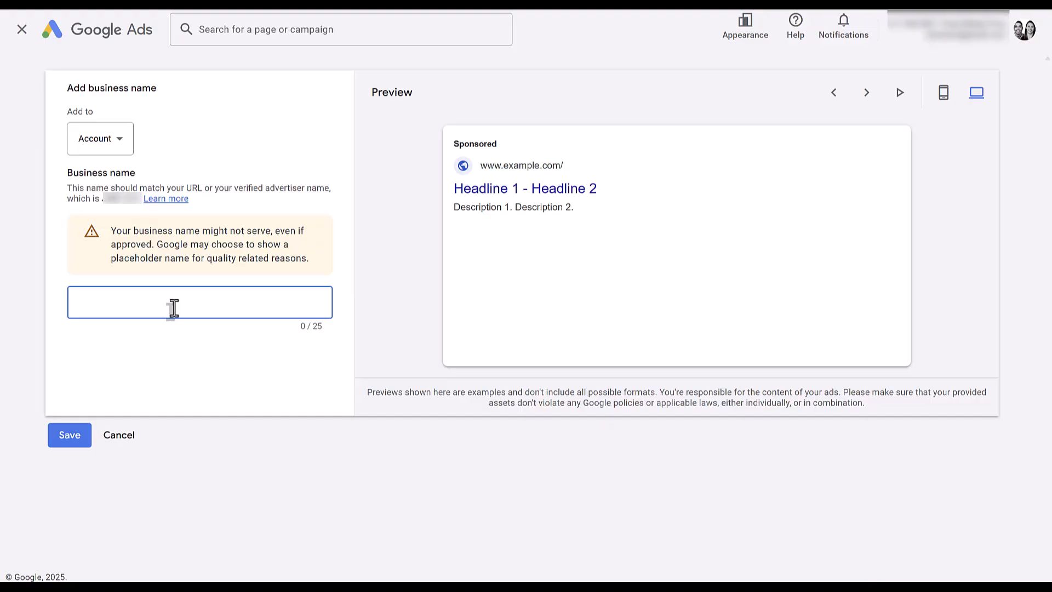
pyautogui.write('Paid Media Pros')
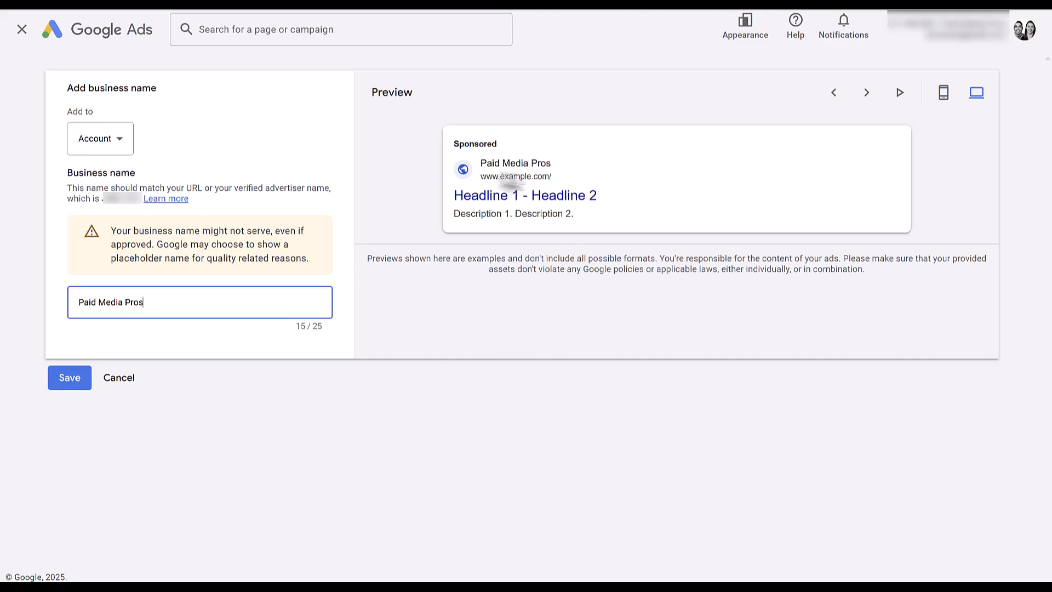
pyautogui.click(69, 377)
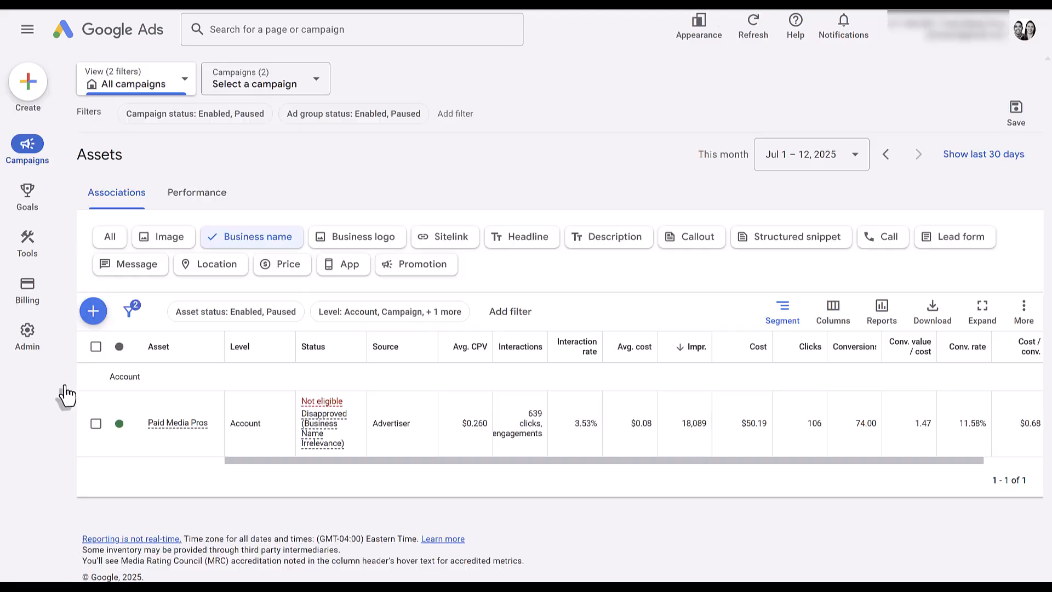
pyautogui.moveTo(332, 391)
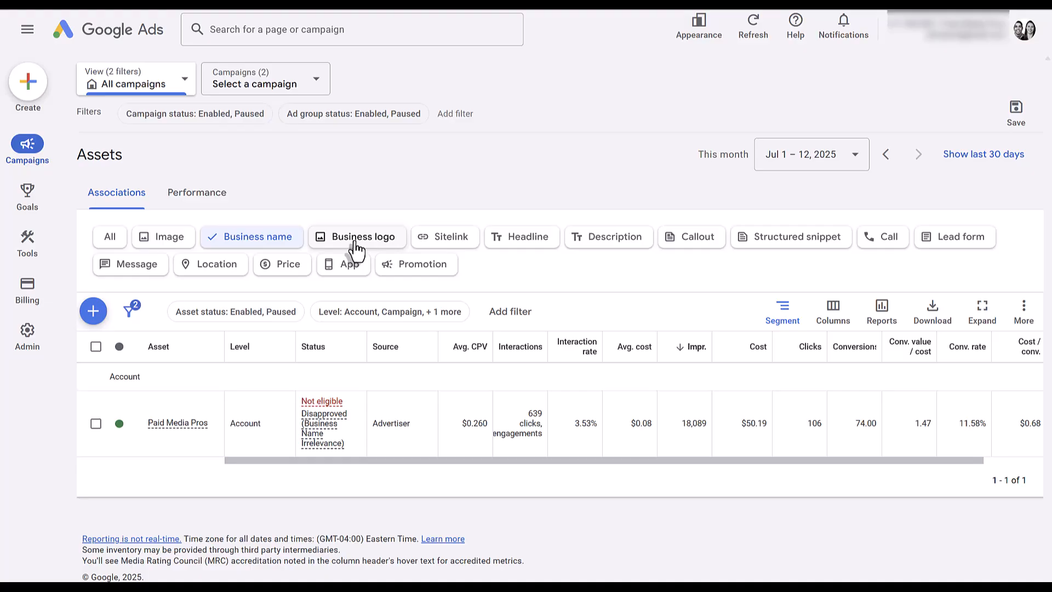
# Filter to business logo assets and start a new one at Account level.
pyautogui.click(356, 237)
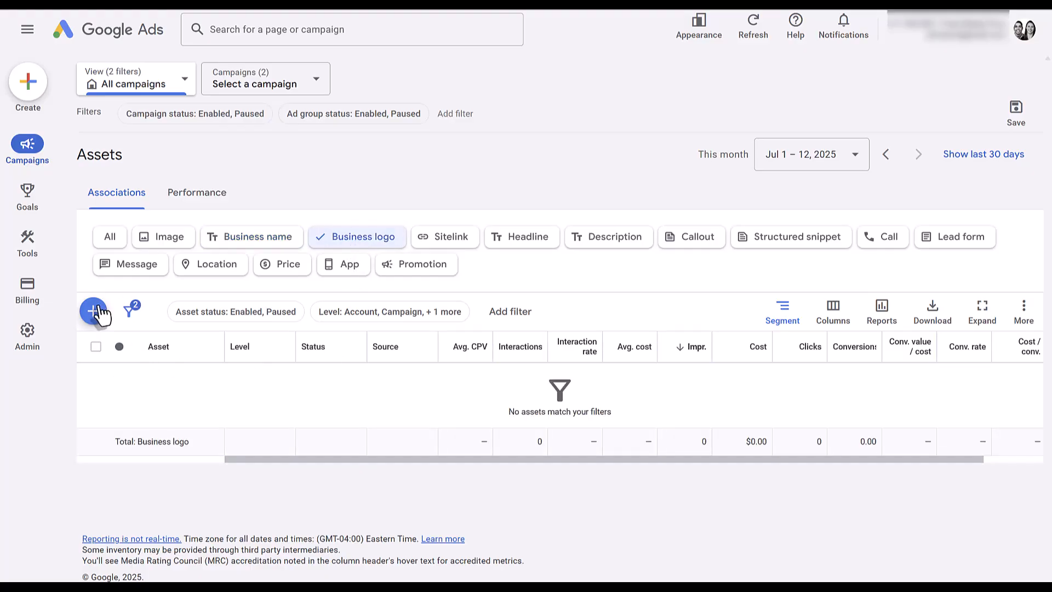
pyautogui.click(94, 310)
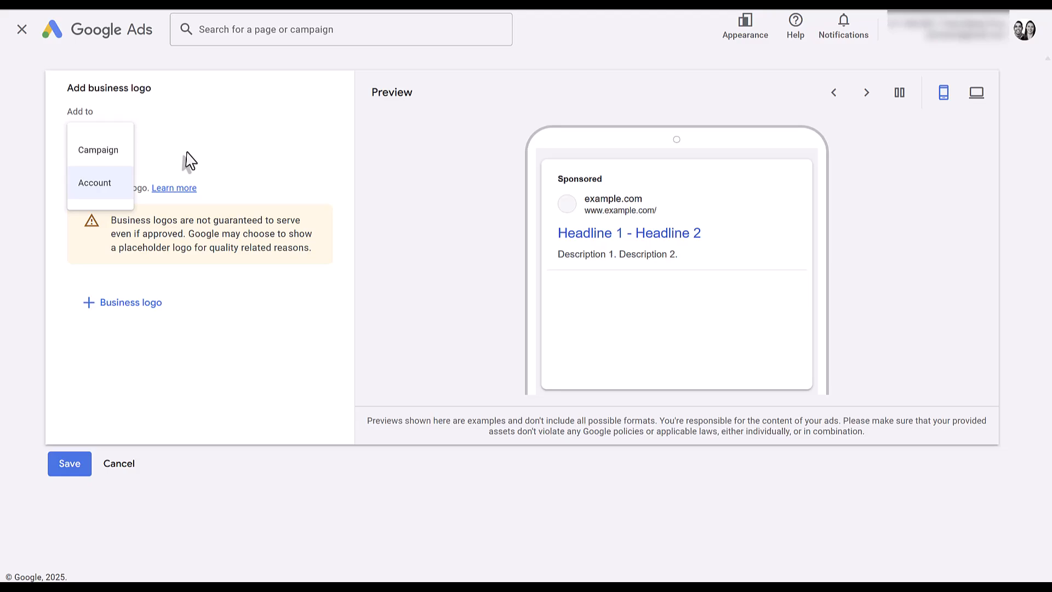
pyautogui.click(94, 183)
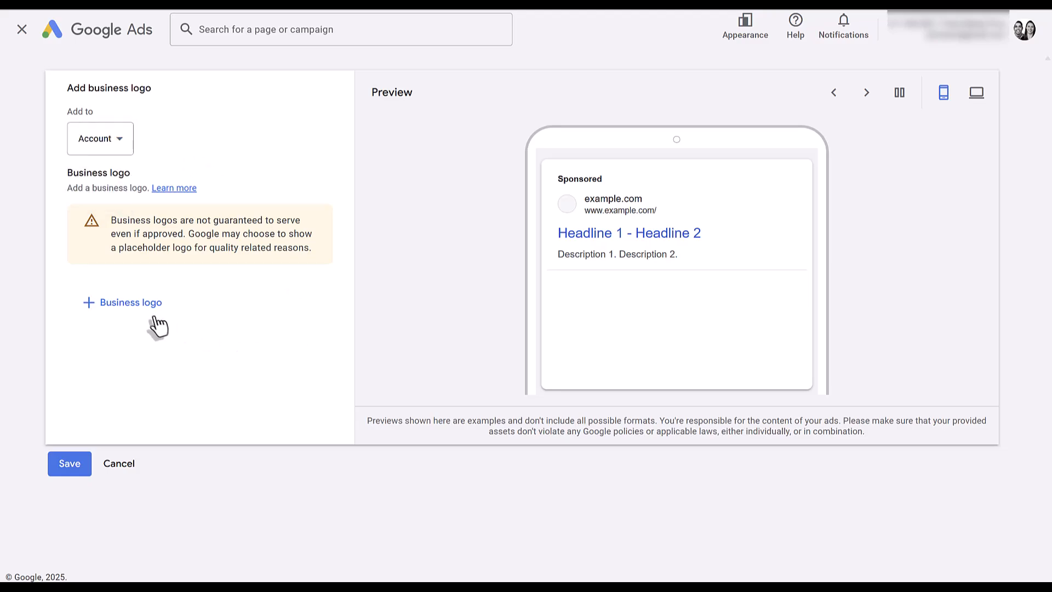
# Pick the Paid Media Pros logo from the asset library and save it as the account logo.
pyautogui.click(122, 303)
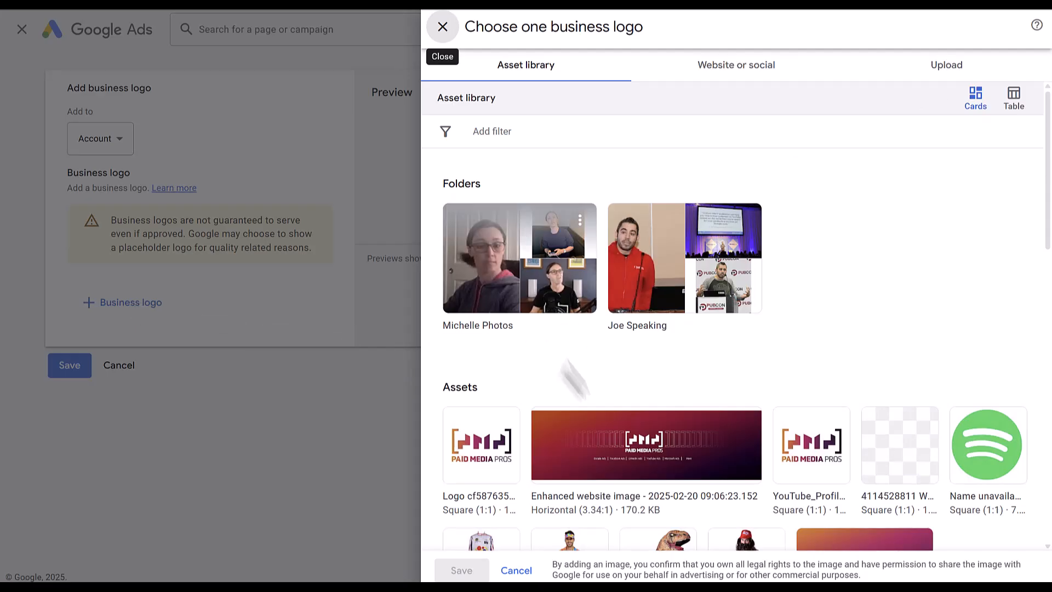
pyautogui.moveTo(810, 444)
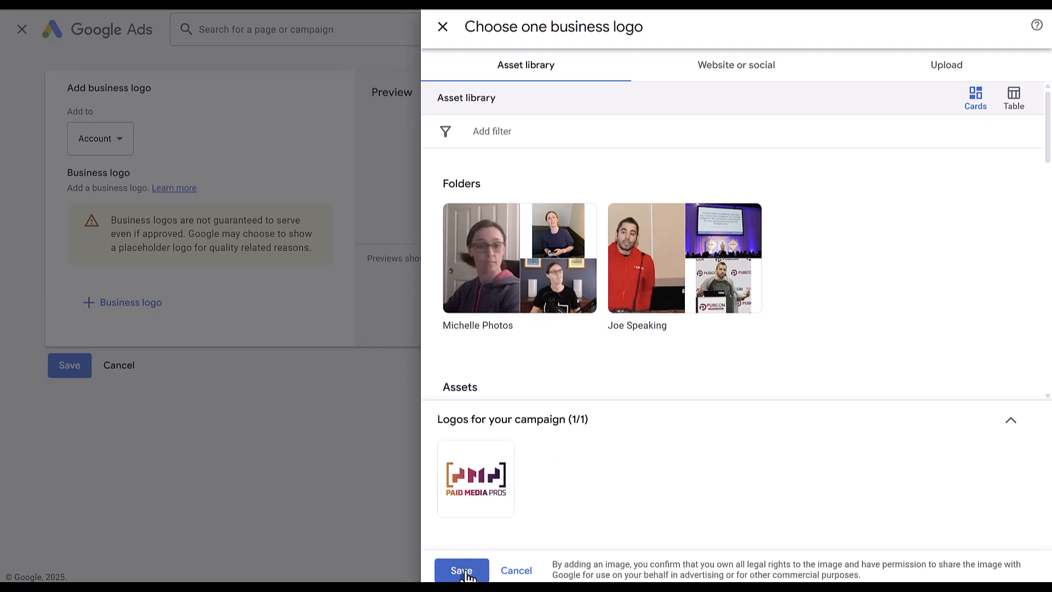
pyautogui.click(461, 569)
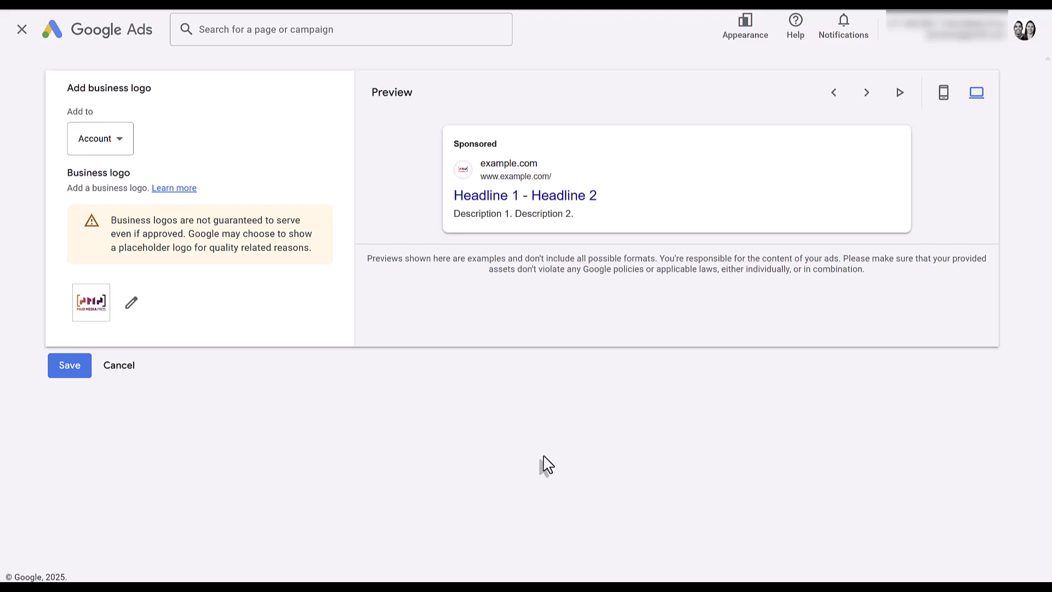
pyautogui.moveTo(482, 501)
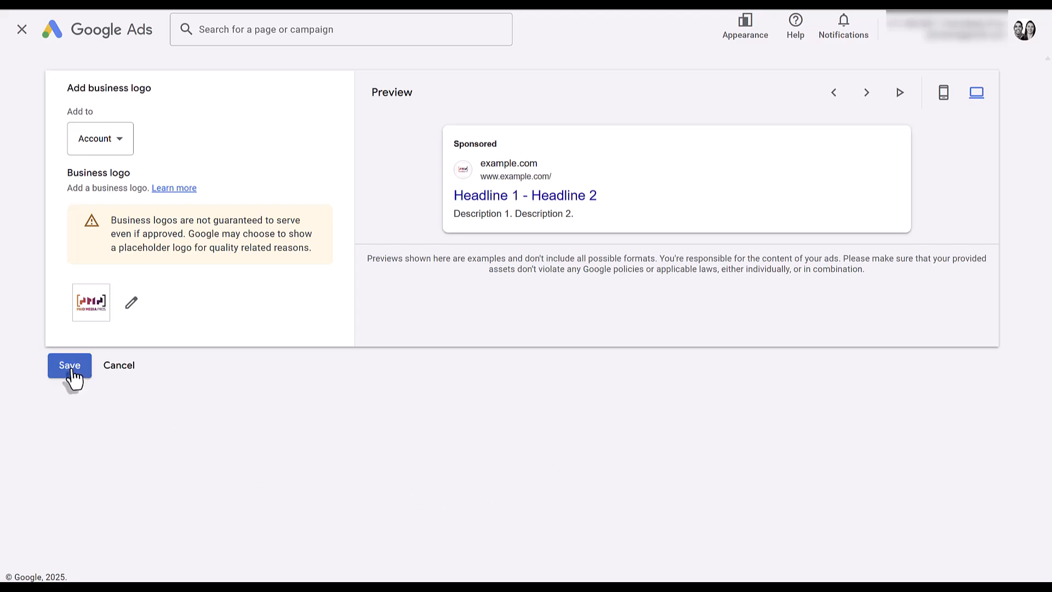
pyautogui.click(69, 365)
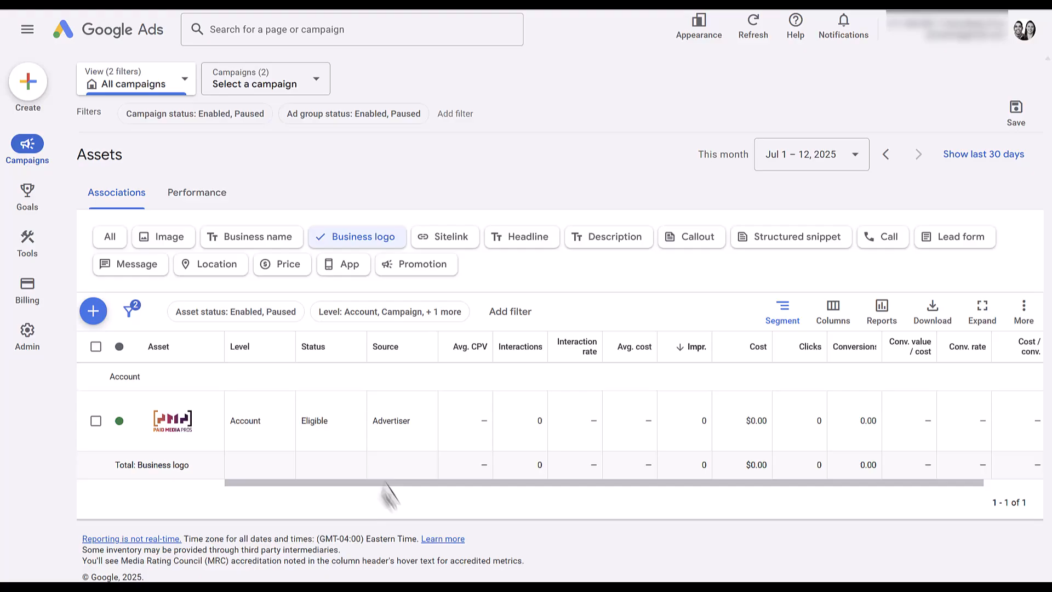
pyautogui.moveTo(405, 511)
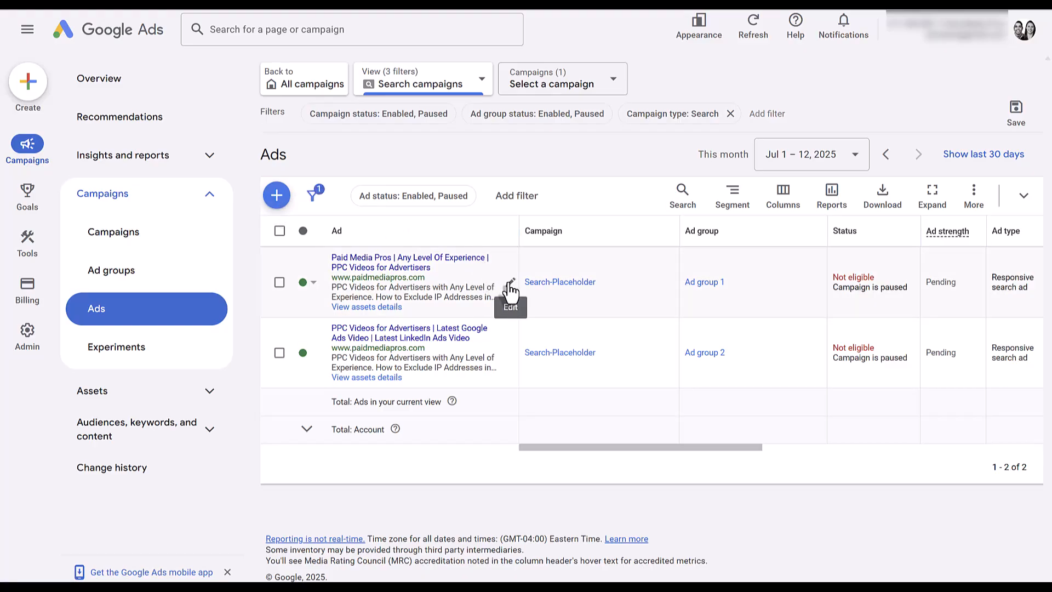
# Edit the first Search ad and review its empty business name and logo fields.
pyautogui.click(509, 302)
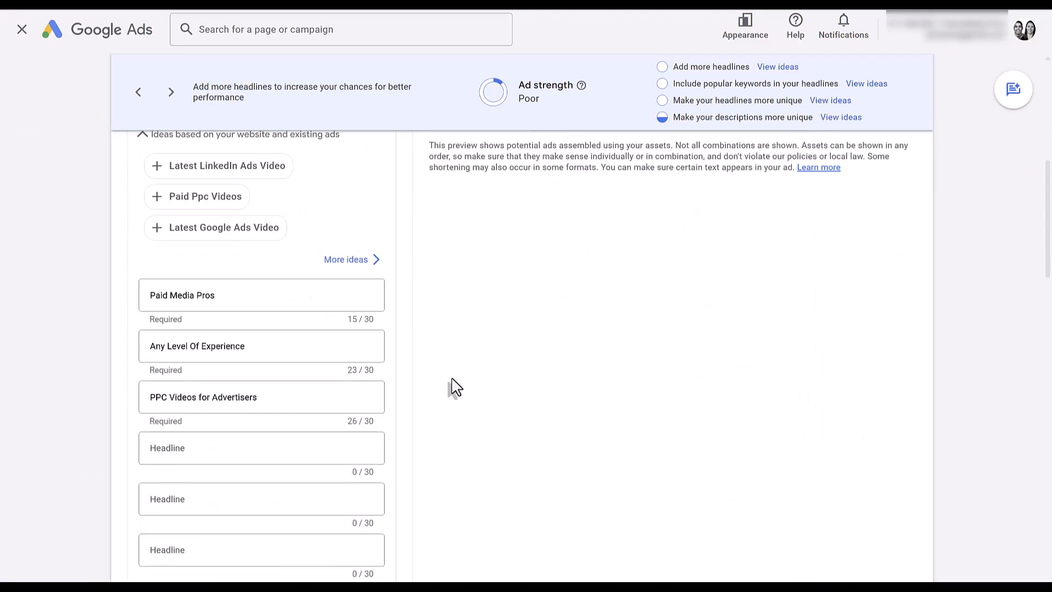
pyautogui.scroll(-3)
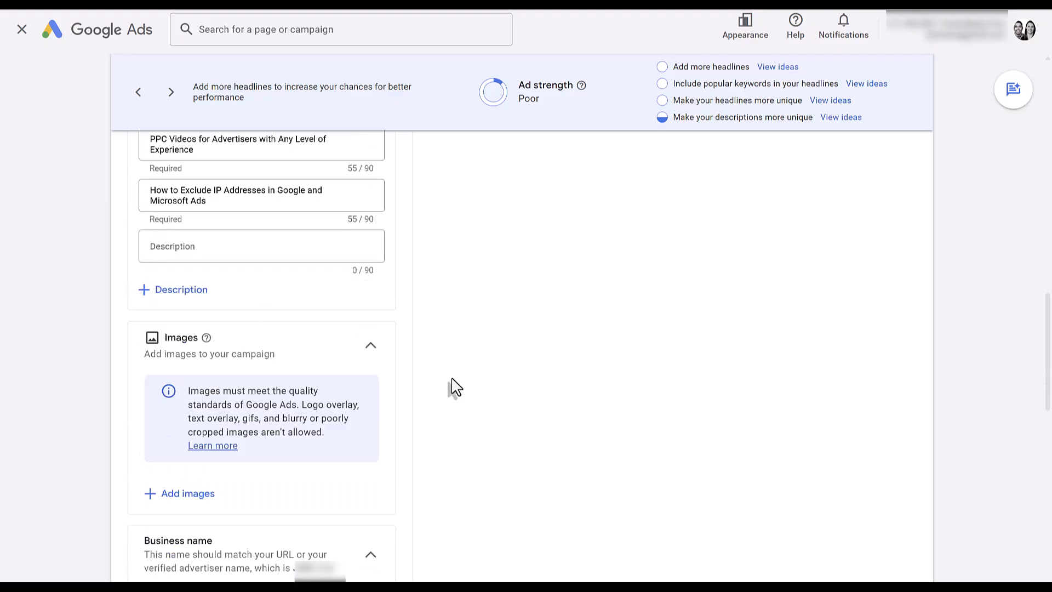
pyautogui.scroll(-3)
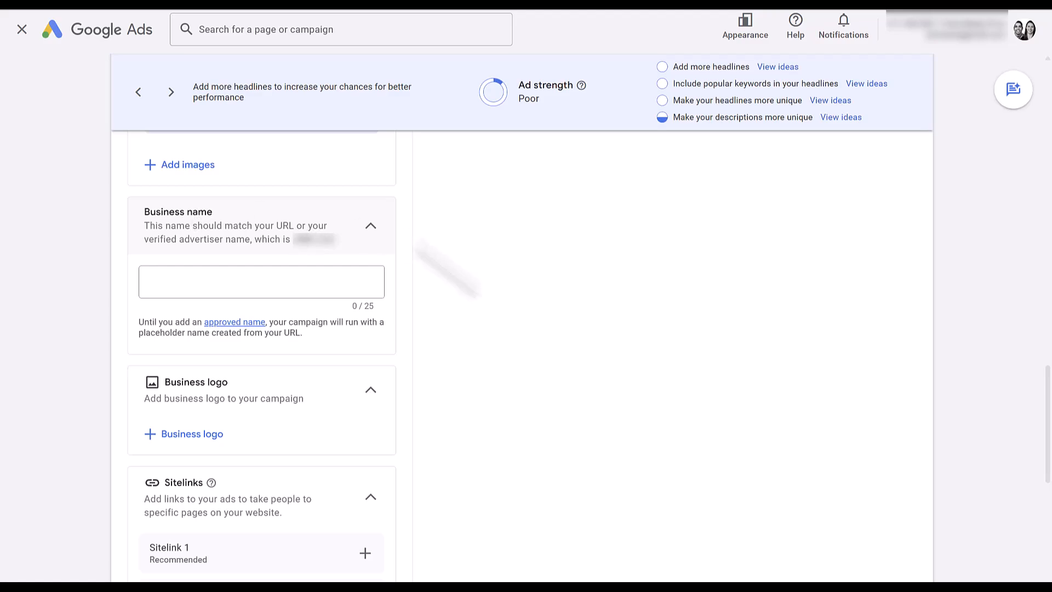
pyautogui.moveTo(496, 439)
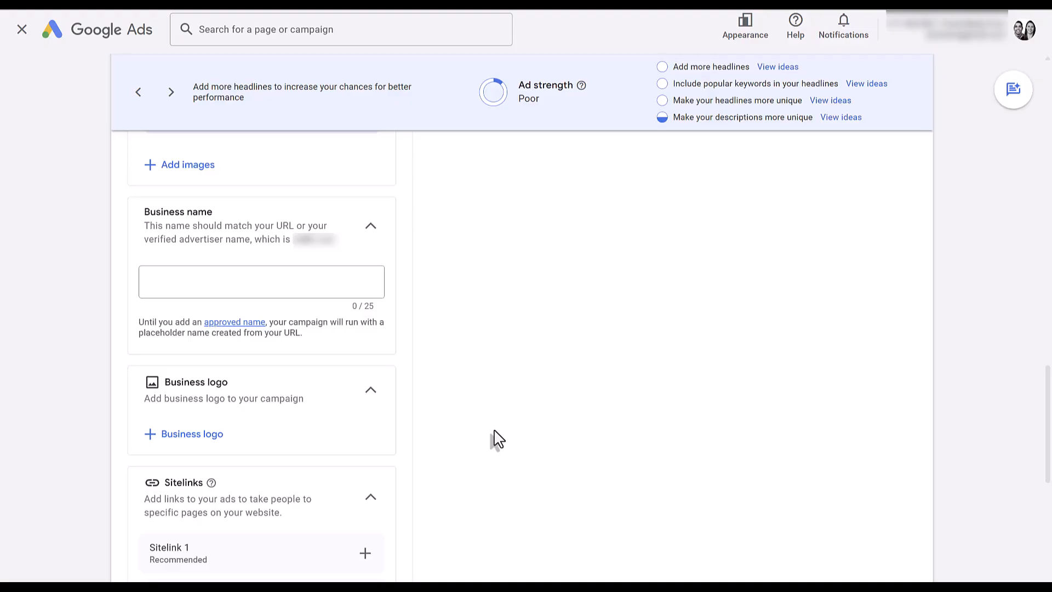
pyautogui.scroll(-3)
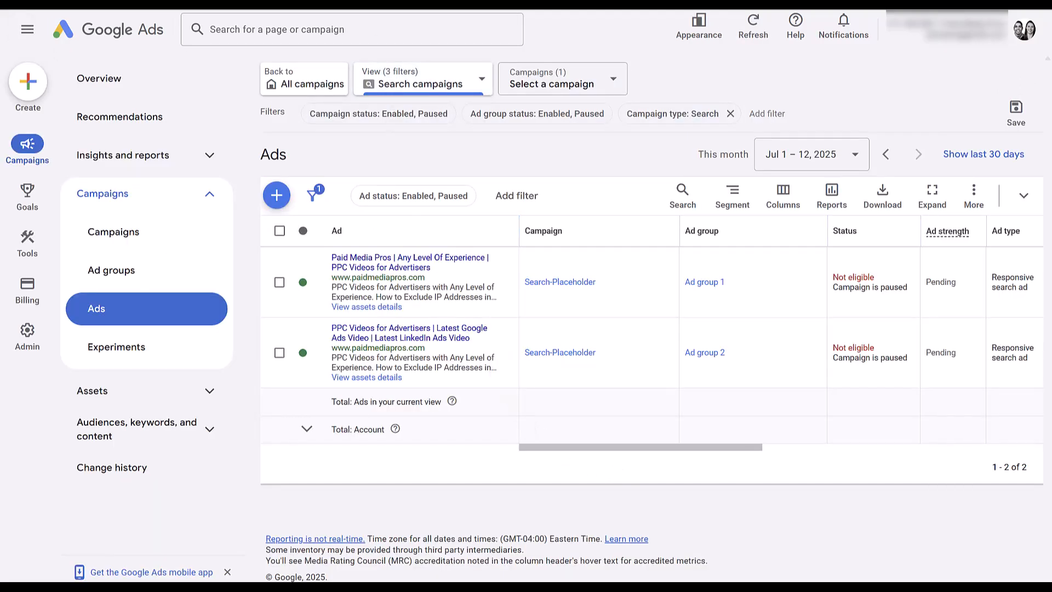
# Review the Performance Max asset group's headlines, two logos and Paid Media Pros business name.
pyautogui.click(276, 195)
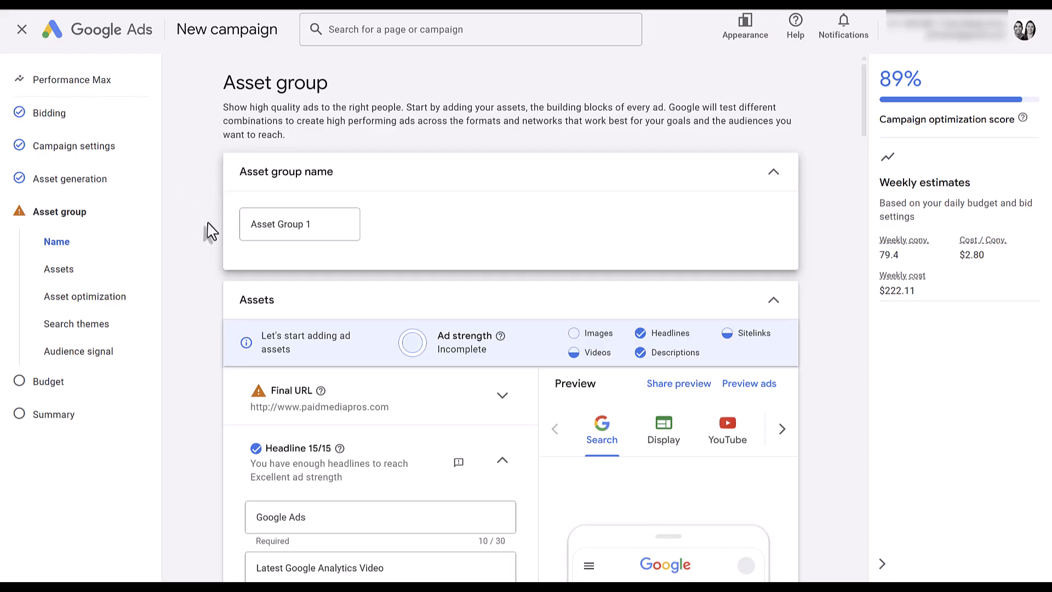
pyautogui.moveTo(171, 140)
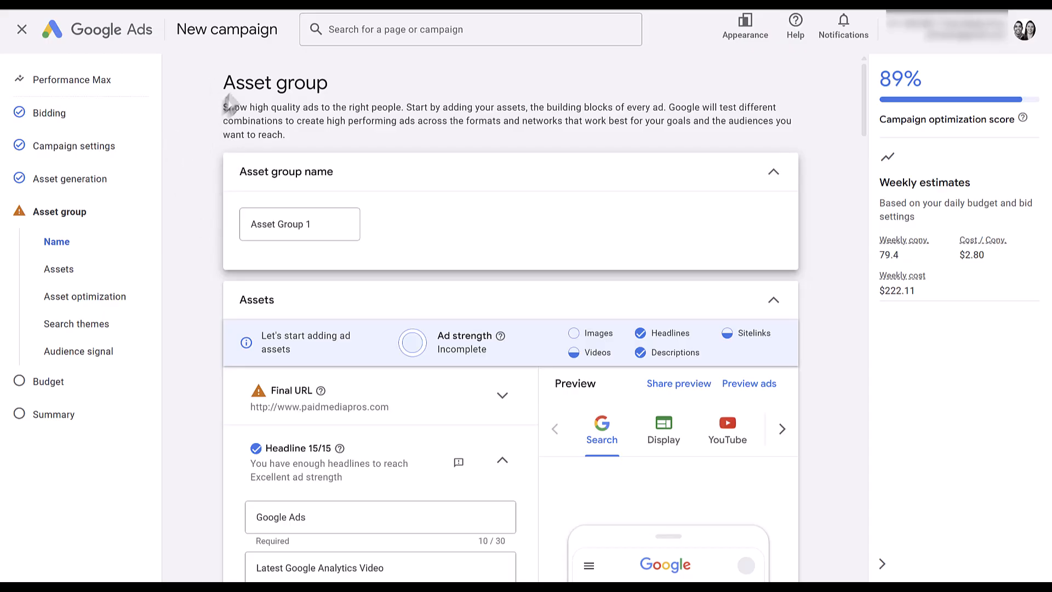
pyautogui.scroll(-3)
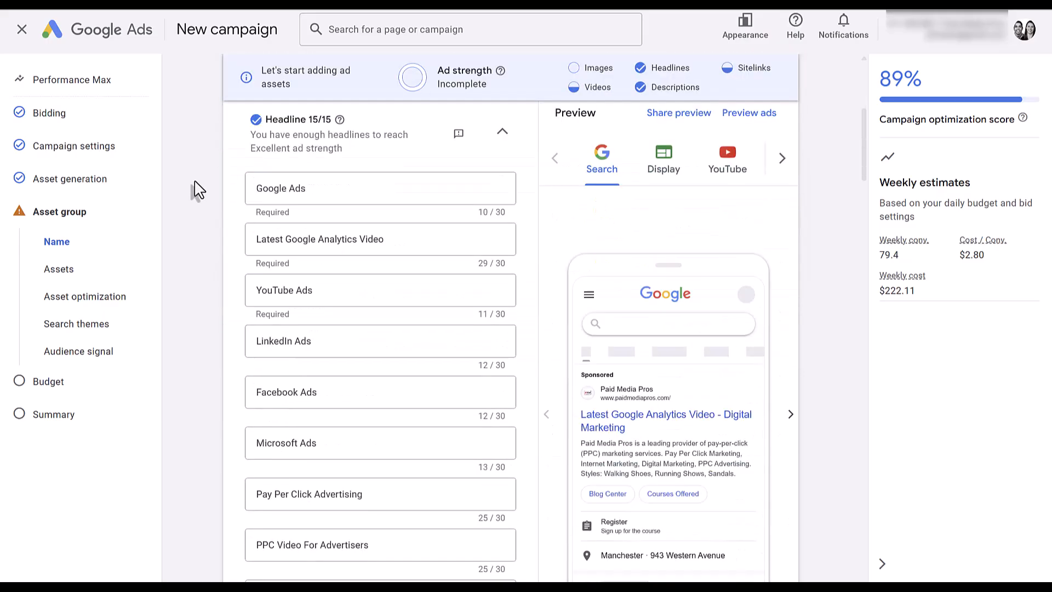
pyautogui.scroll(-3)
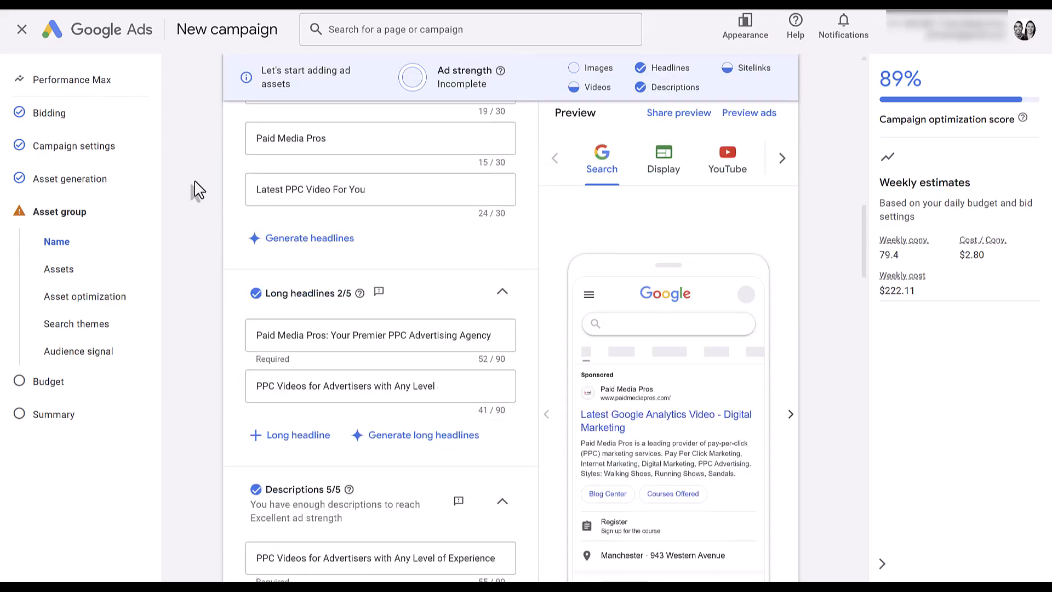
pyautogui.scroll(-3)
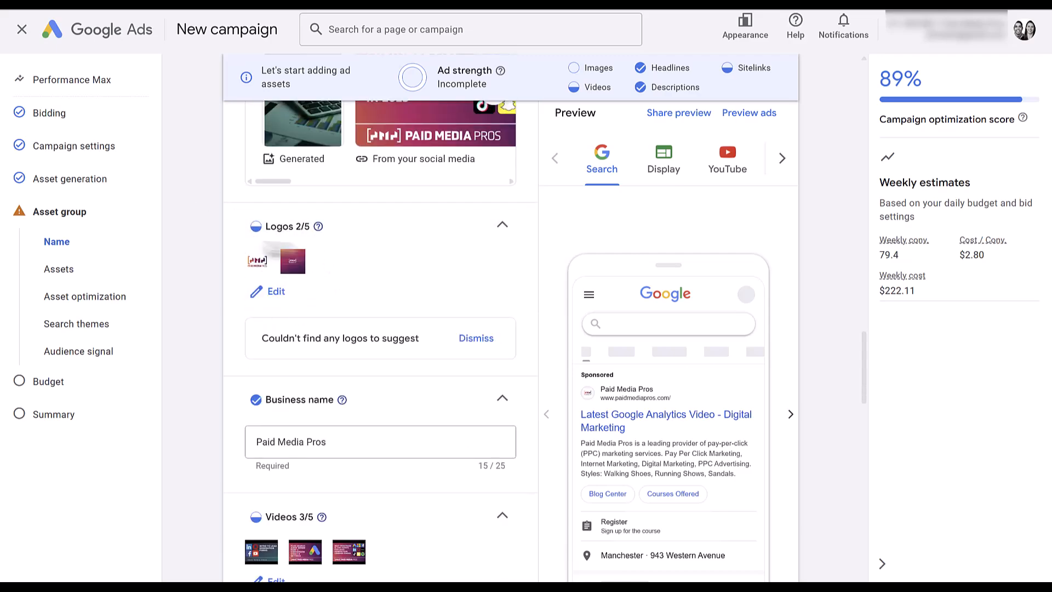
pyautogui.scroll(-3)
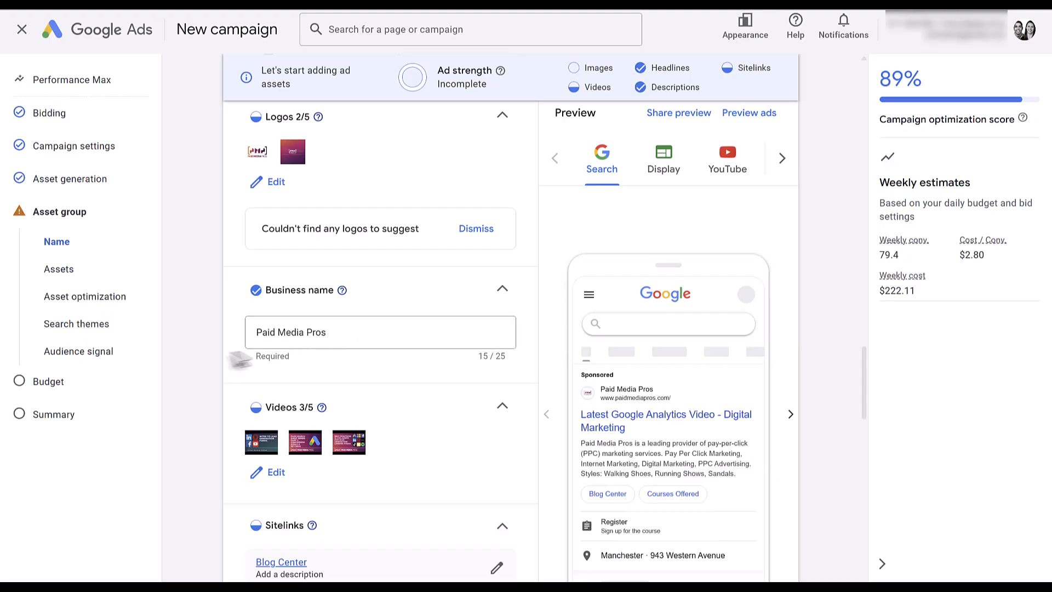
pyautogui.moveTo(195, 381)
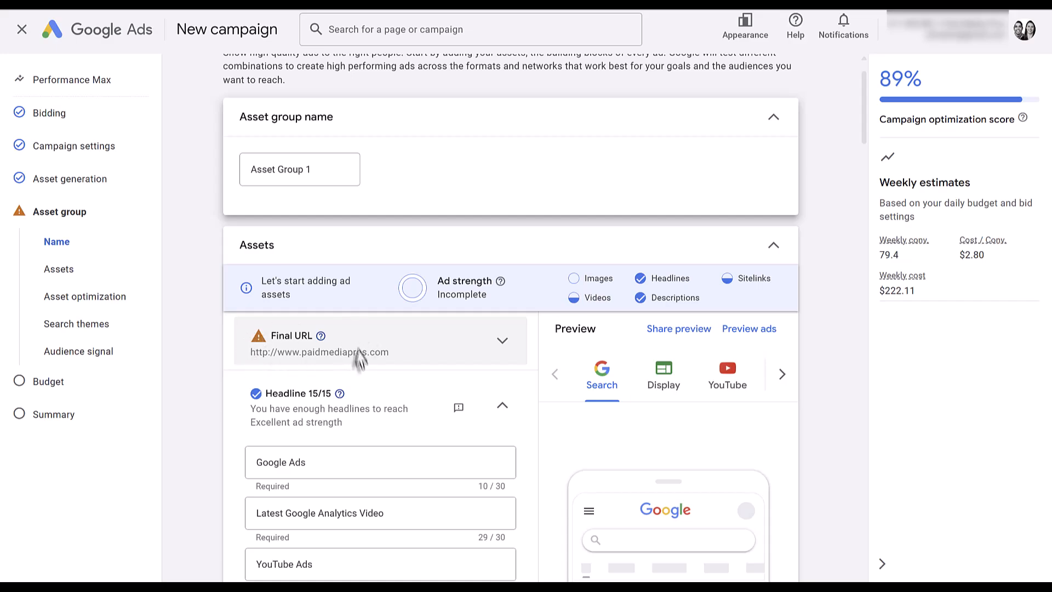
pyautogui.moveTo(420, 350)
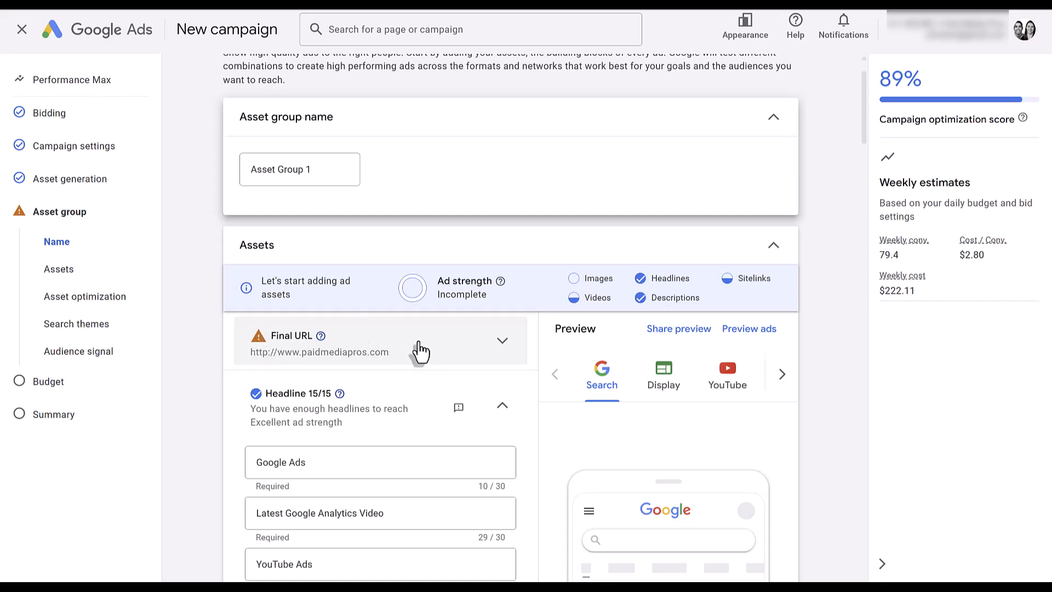
# Scroll through the asset group's 15 headlines, descriptions and empty images section.
pyautogui.scroll(-3)
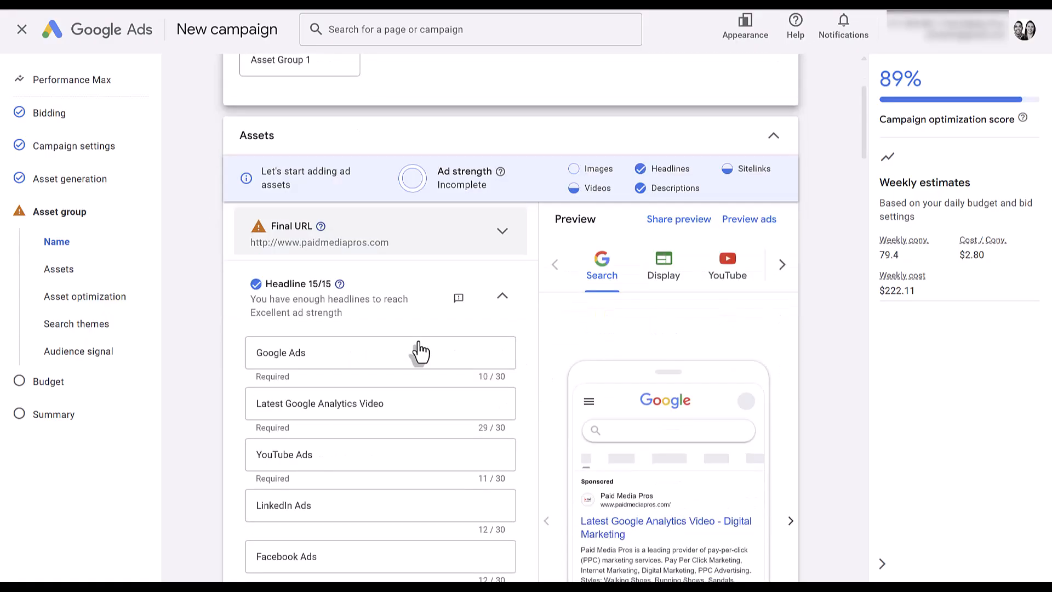
pyautogui.scroll(-3)
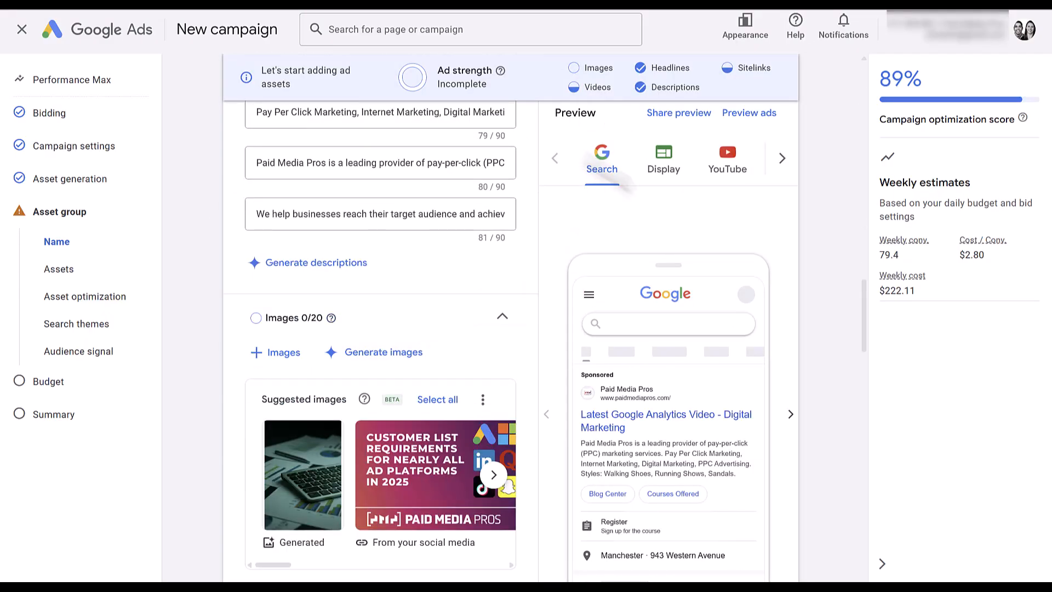
pyautogui.moveTo(437, 293)
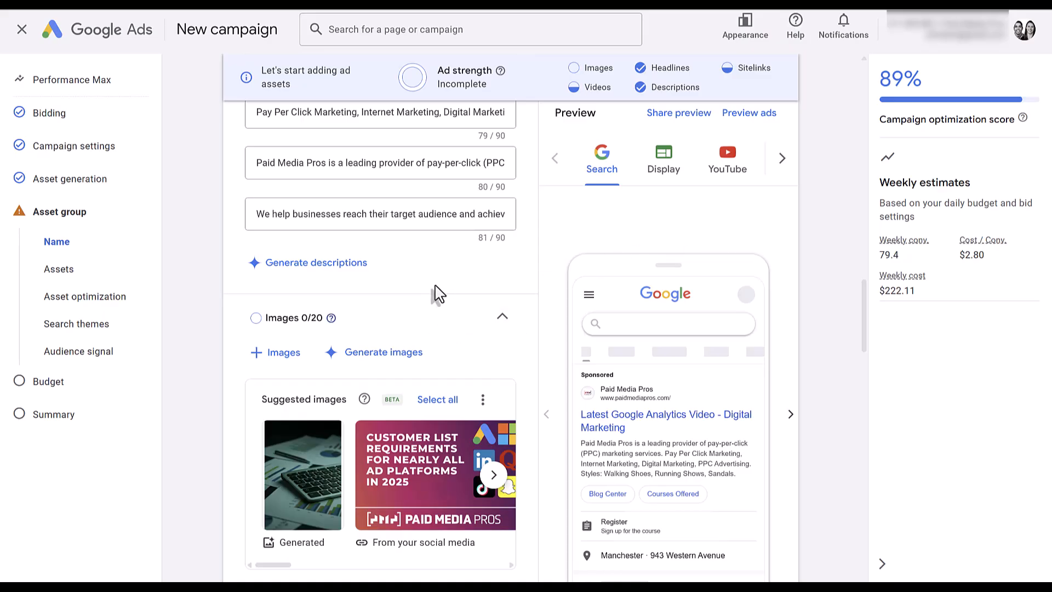
pyautogui.scroll(-3)
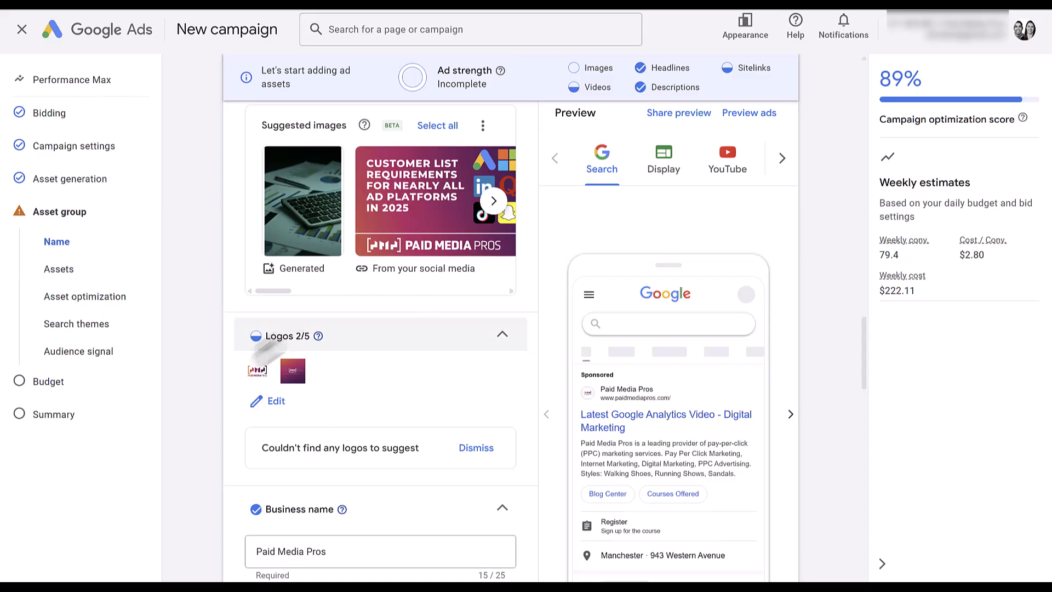
pyautogui.moveTo(191, 401)
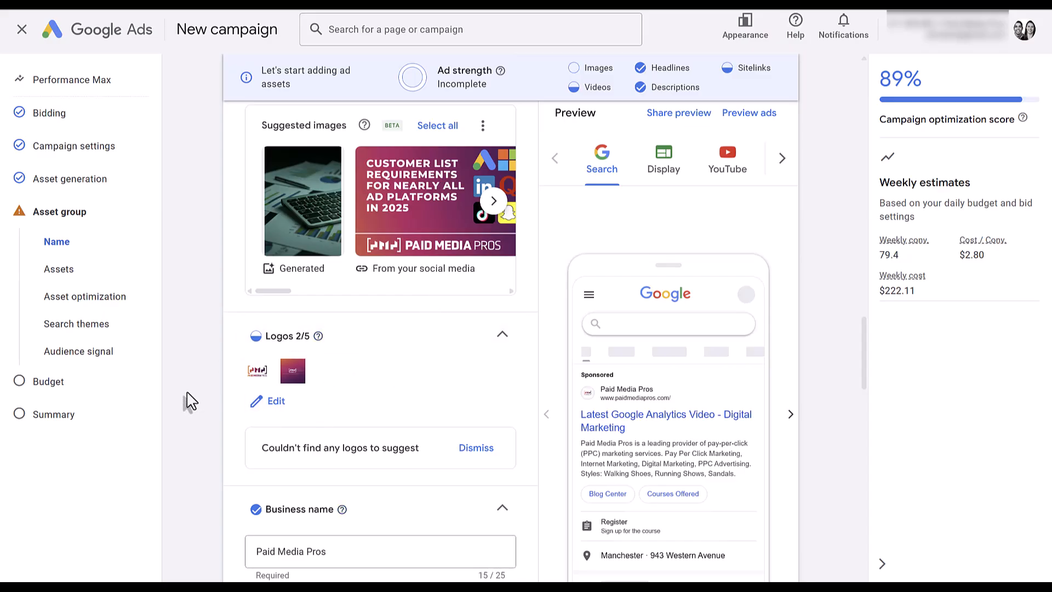
pyautogui.moveTo(181, 394)
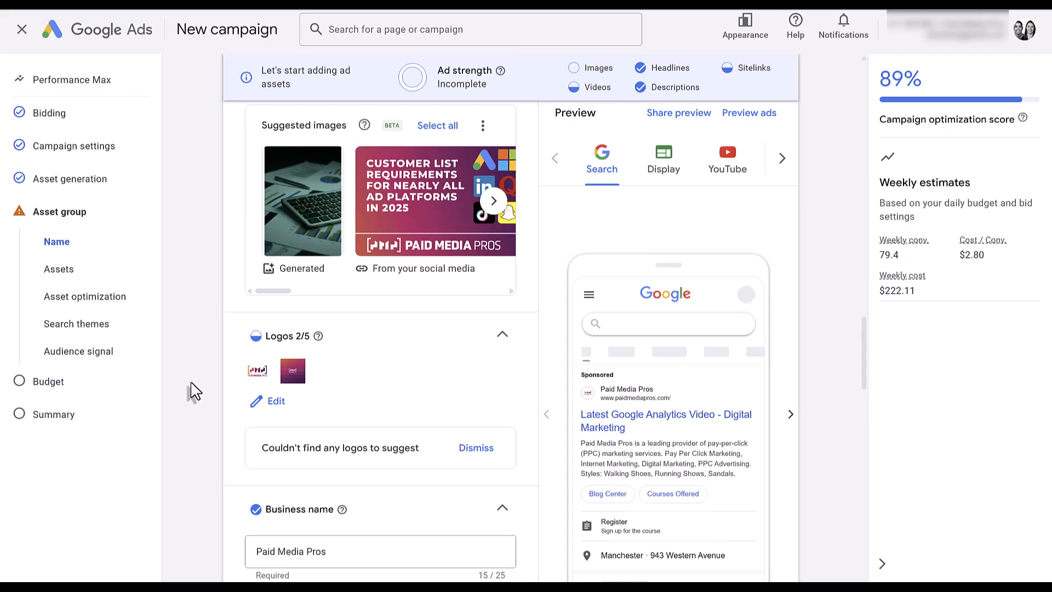
pyautogui.moveTo(195, 390)
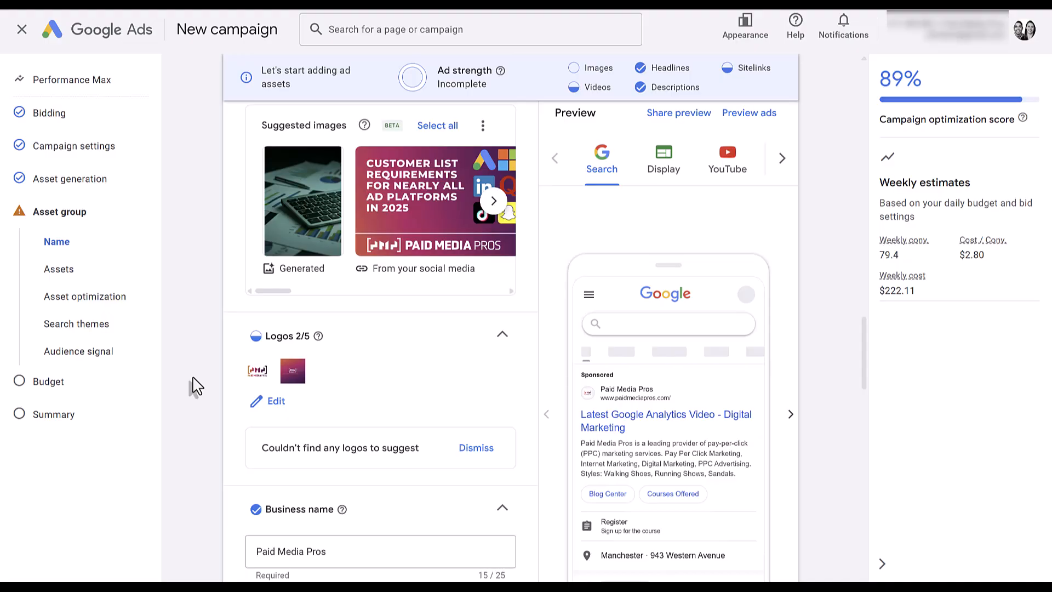
pyautogui.moveTo(195, 309)
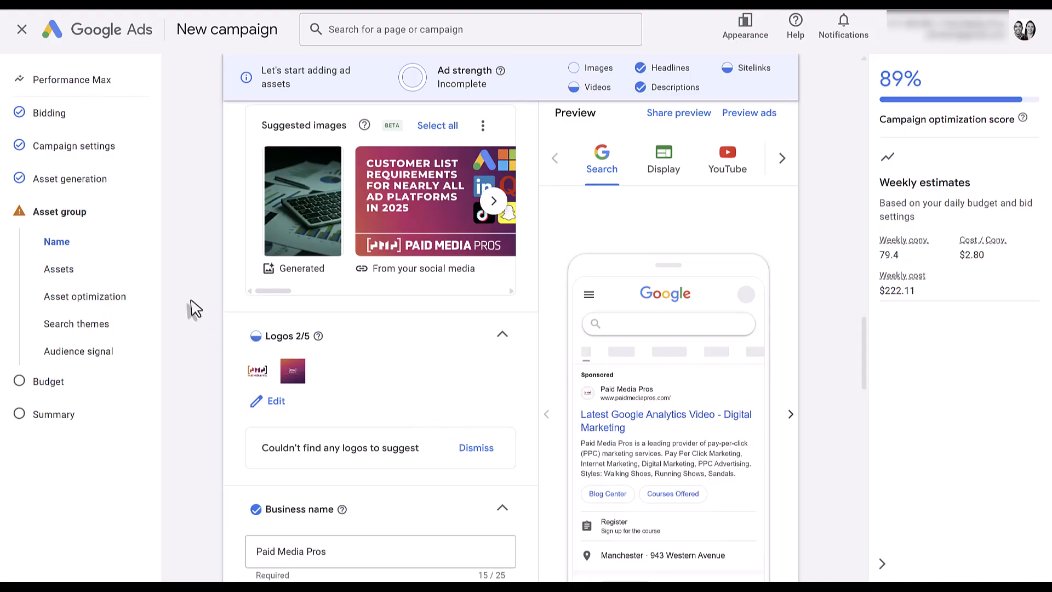
pyautogui.moveTo(196, 320)
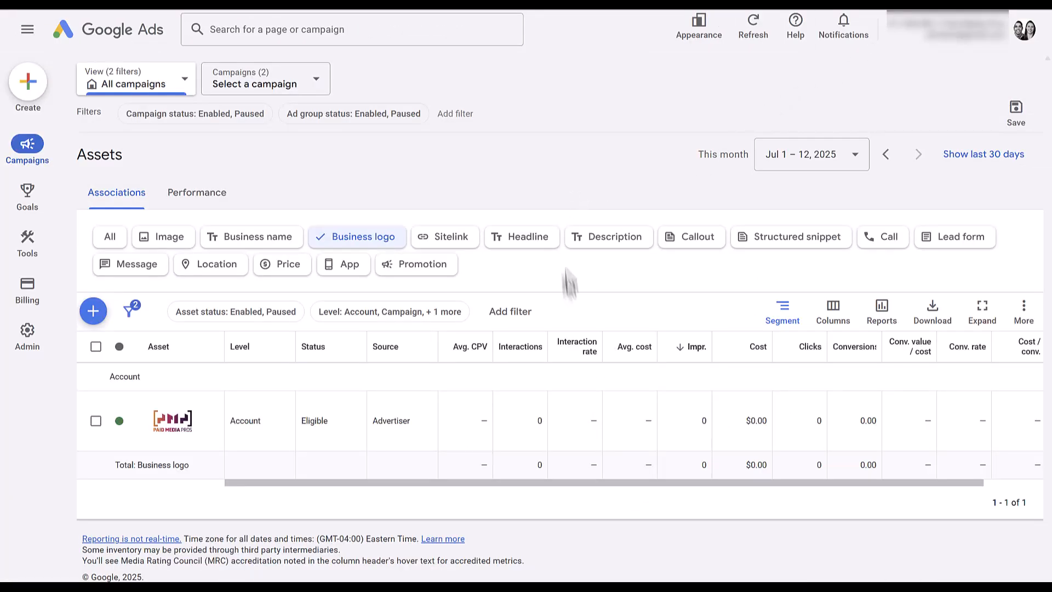
pyautogui.moveTo(315, 375)
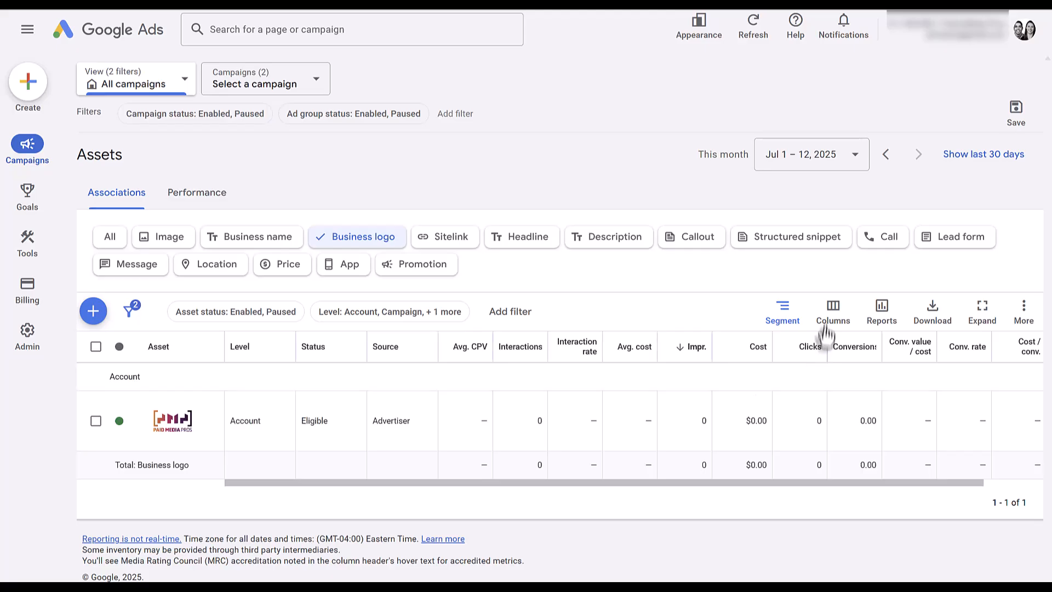
pyautogui.click(833, 310)
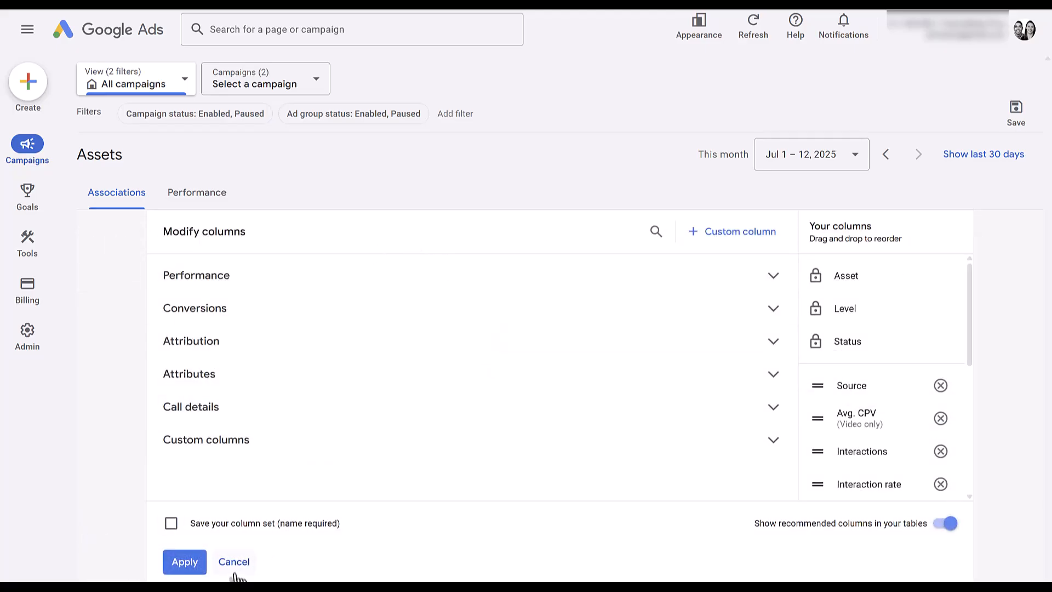
pyautogui.click(184, 561)
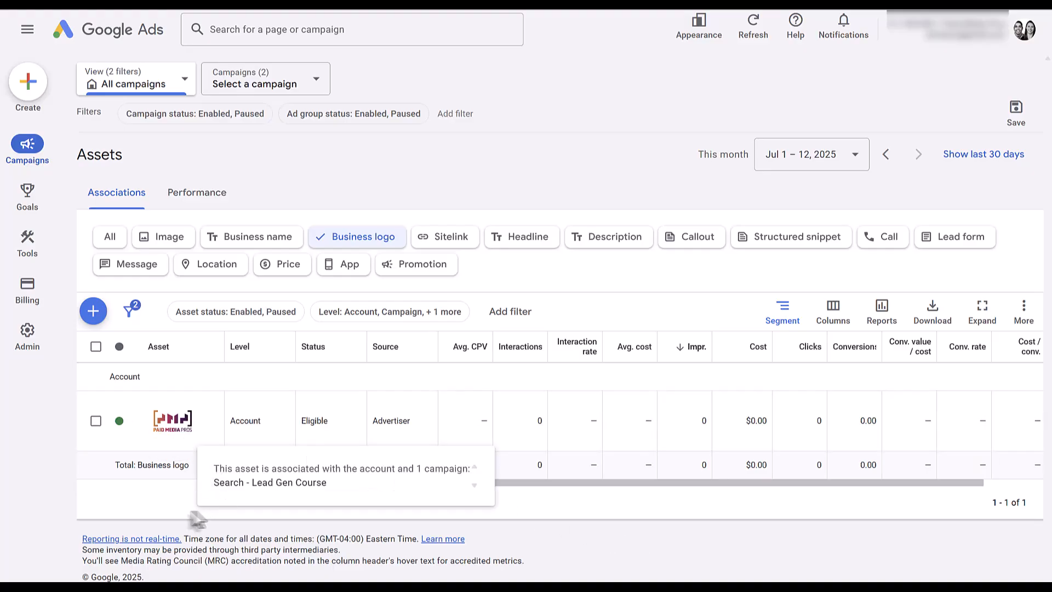
pyautogui.moveTo(174, 514)
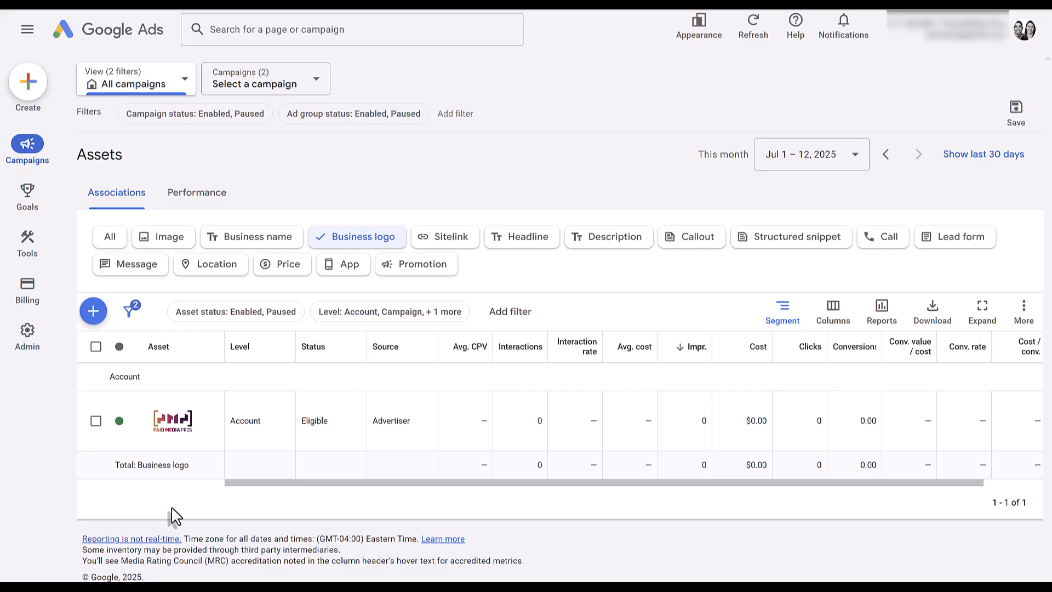